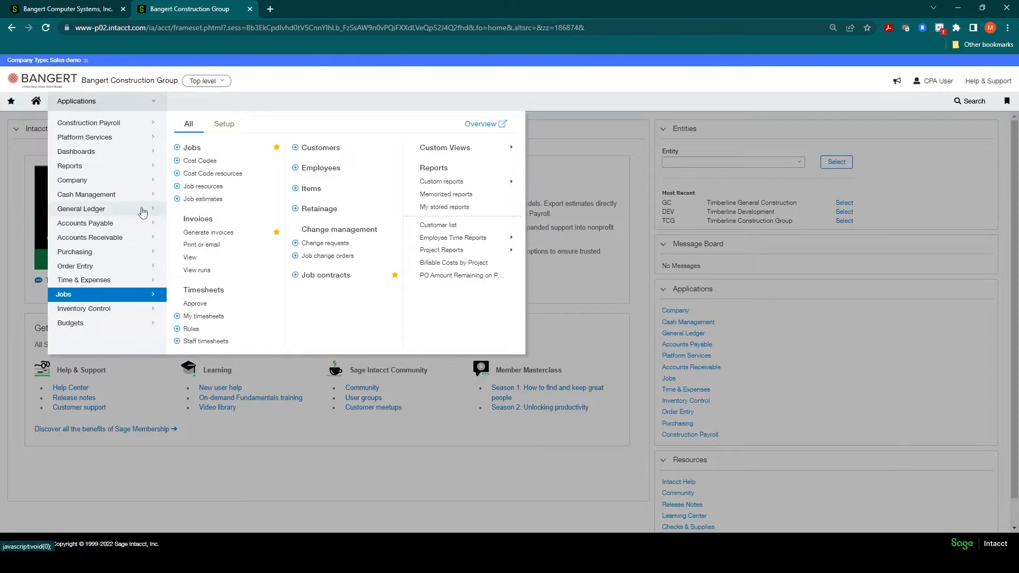
Step: Navigate the General Ledger menu to the accounts list showing the 119-entry chart of accounts
{"action": "left_click", "coordinate": [81, 208]}
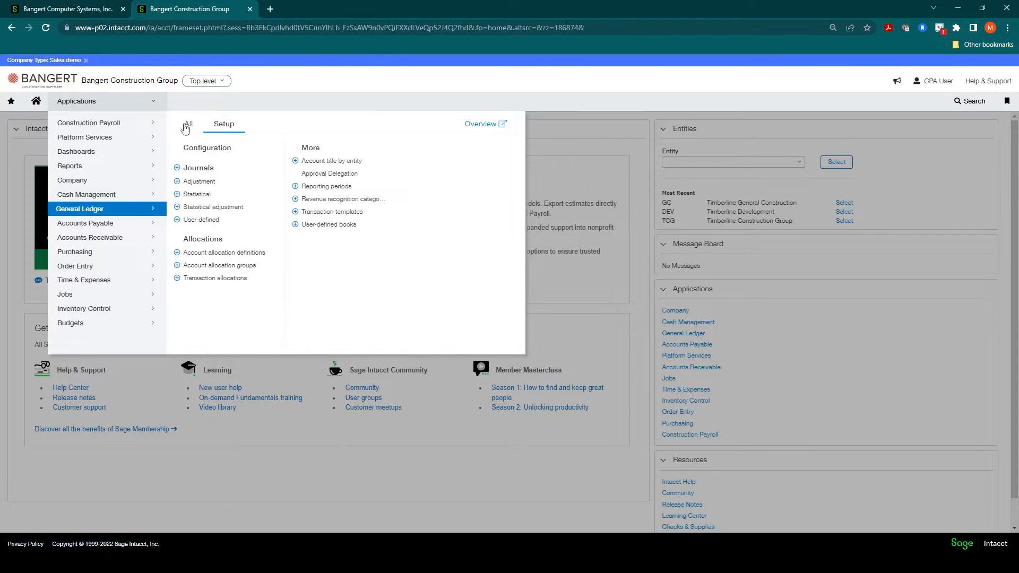
{"action": "left_click", "coordinate": [187, 123]}
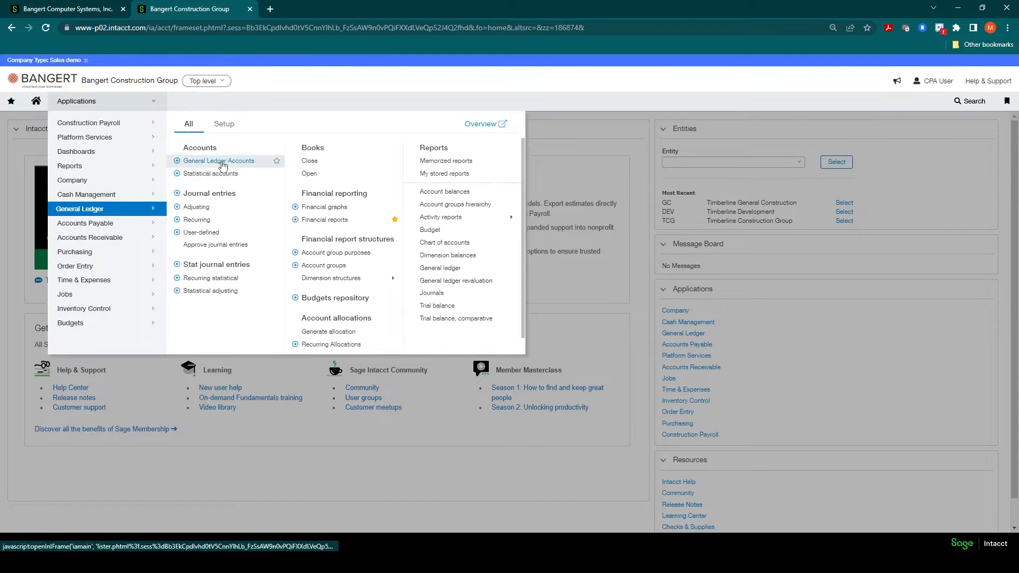
{"action": "left_click", "coordinate": [218, 162]}
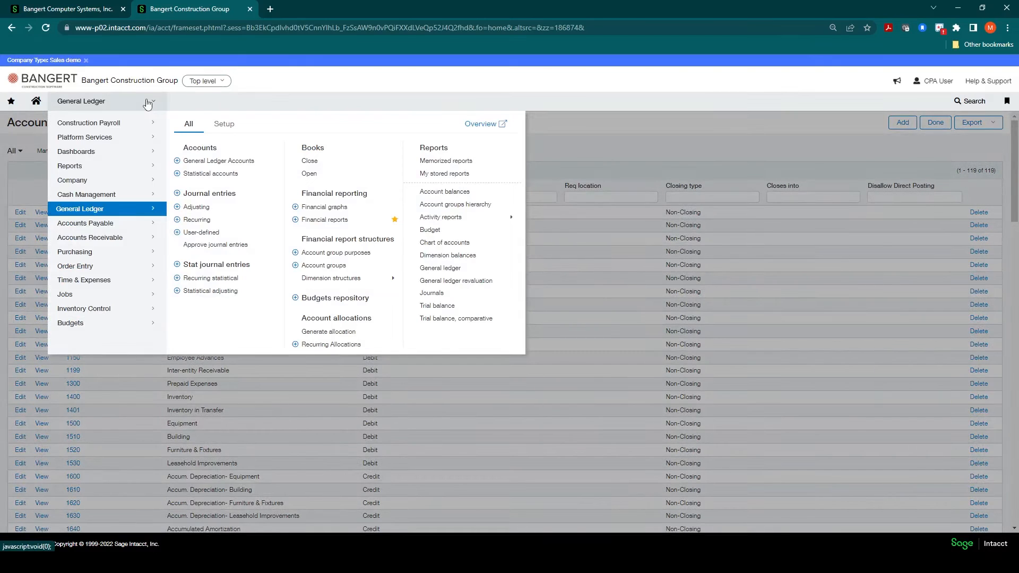
Step: Reach the User-Defined Books list with Cmtmt Rev, CN Reversal, Commitments and Contracts via General Ledger Setup
{"action": "left_click", "coordinate": [224, 123]}
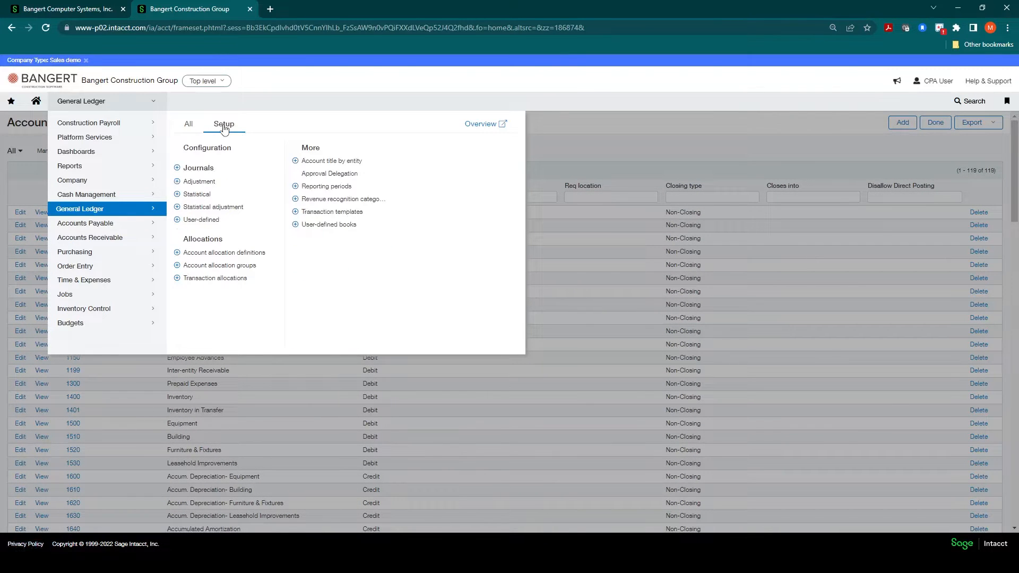
{"action": "mouse_move", "coordinate": [324, 225]}
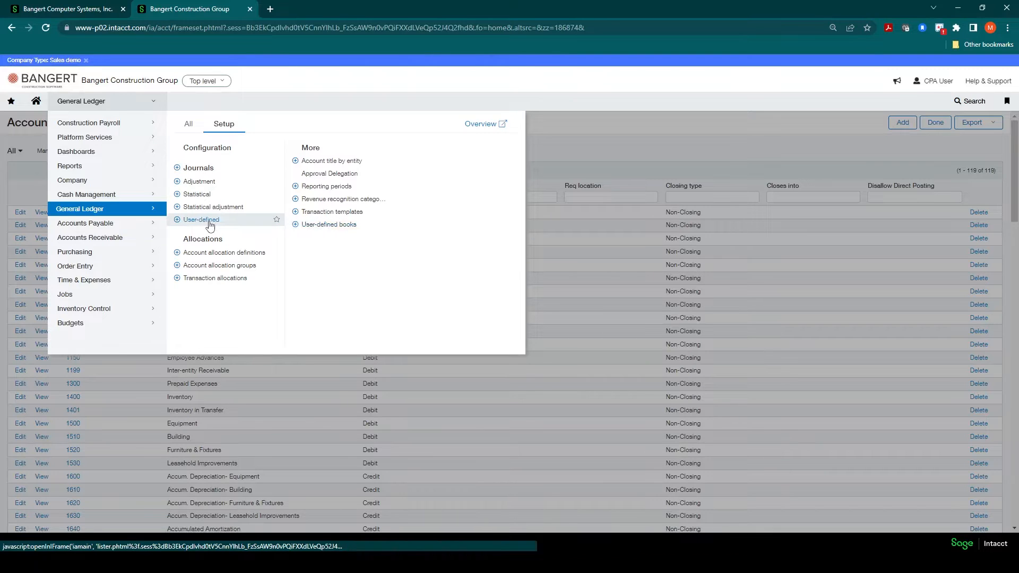
{"action": "left_click", "coordinate": [201, 219]}
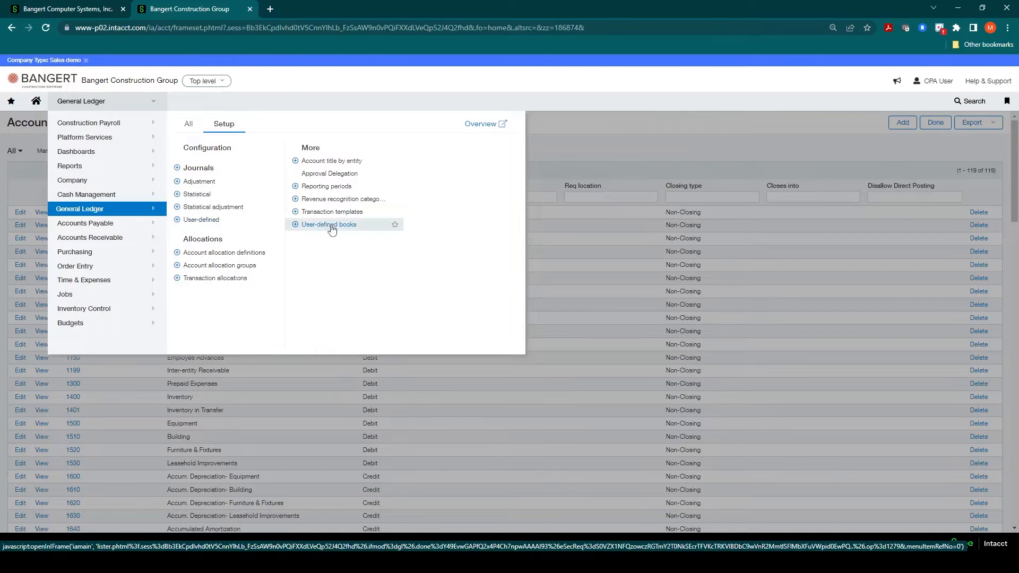
{"action": "left_click", "coordinate": [329, 224]}
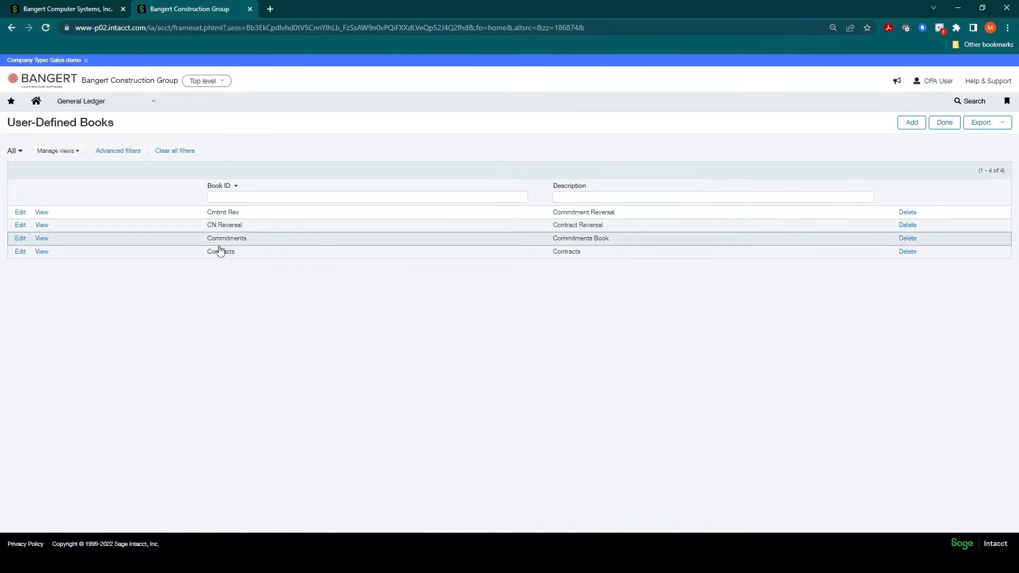
{"action": "mouse_move", "coordinate": [196, 230]}
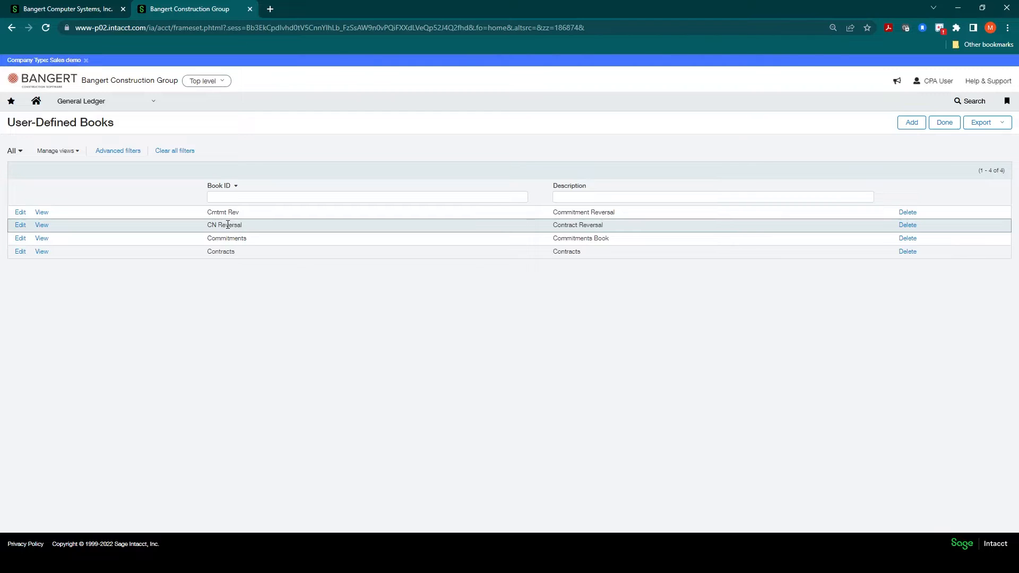
{"action": "left_click", "coordinate": [81, 102]}
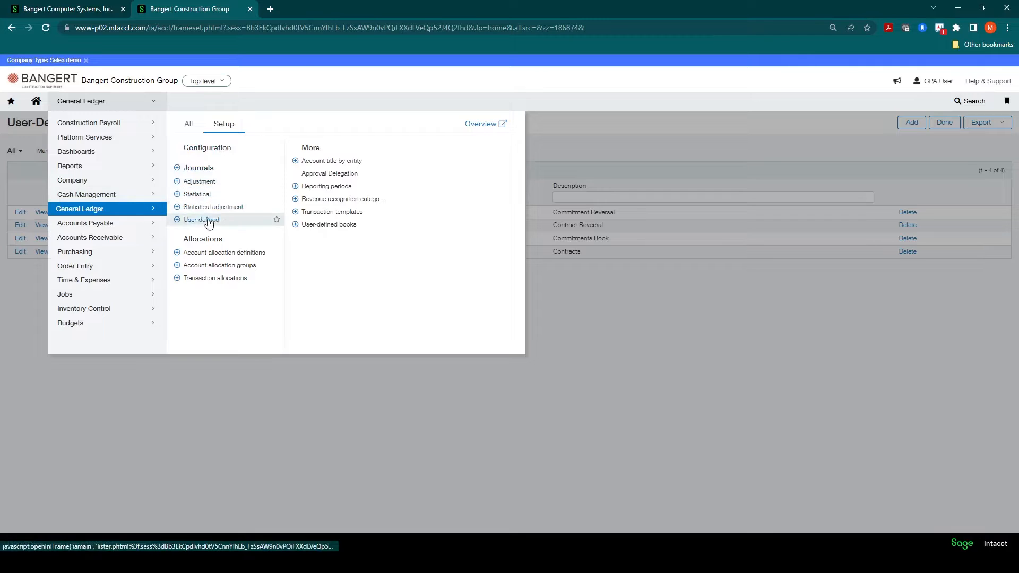
Step: Show the user-defined journals list and highlight the CN Reversal book name
{"action": "left_click", "coordinate": [201, 218]}
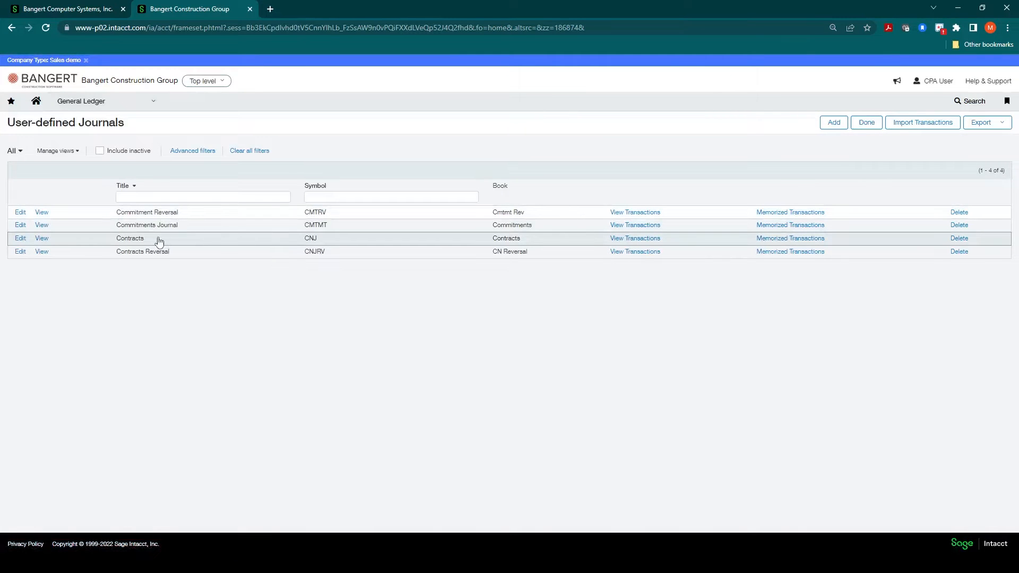
{"action": "mouse_move", "coordinate": [164, 252]}
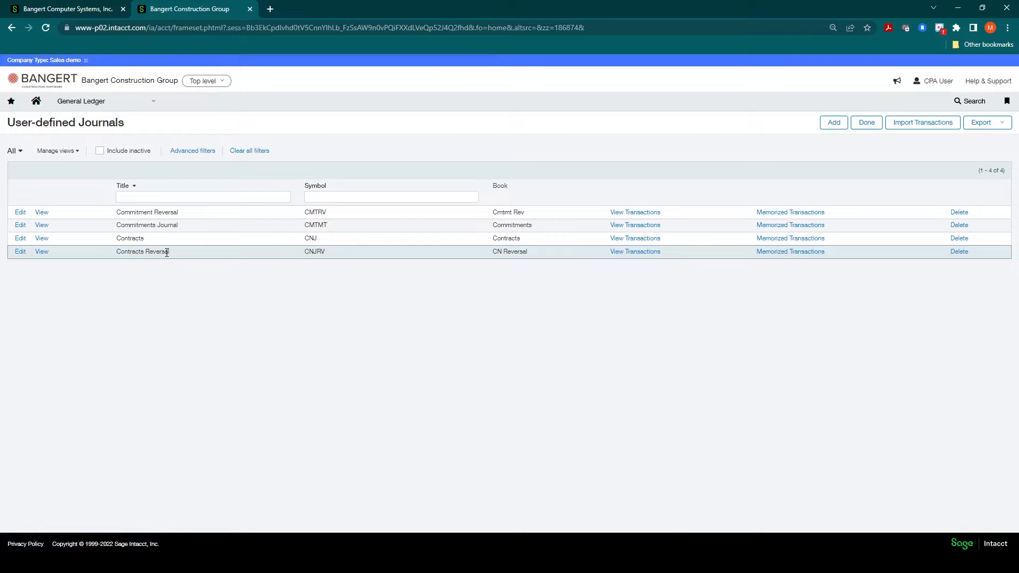
{"action": "mouse_move", "coordinate": [174, 253]}
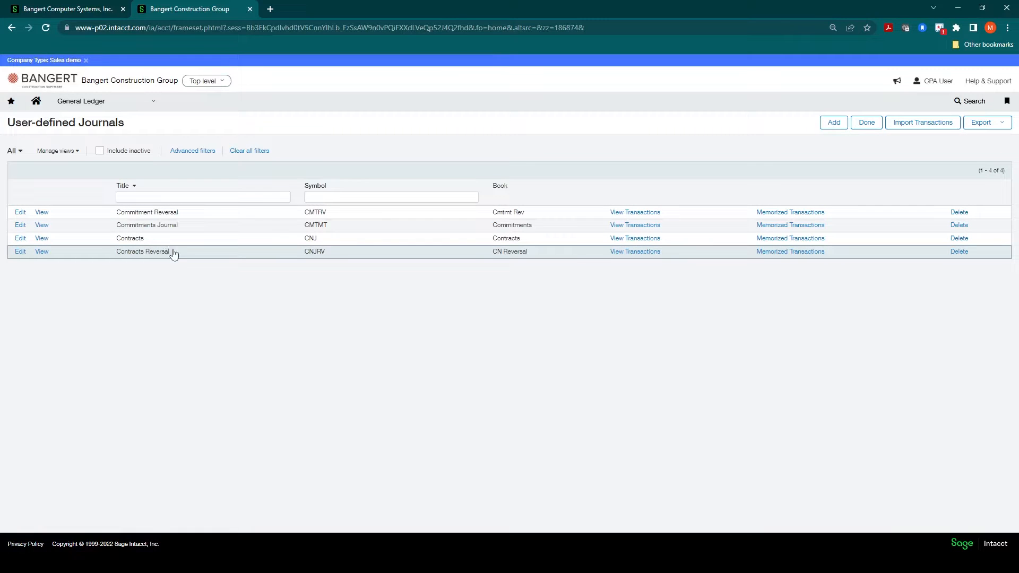
{"action": "mouse_move", "coordinate": [522, 244]}
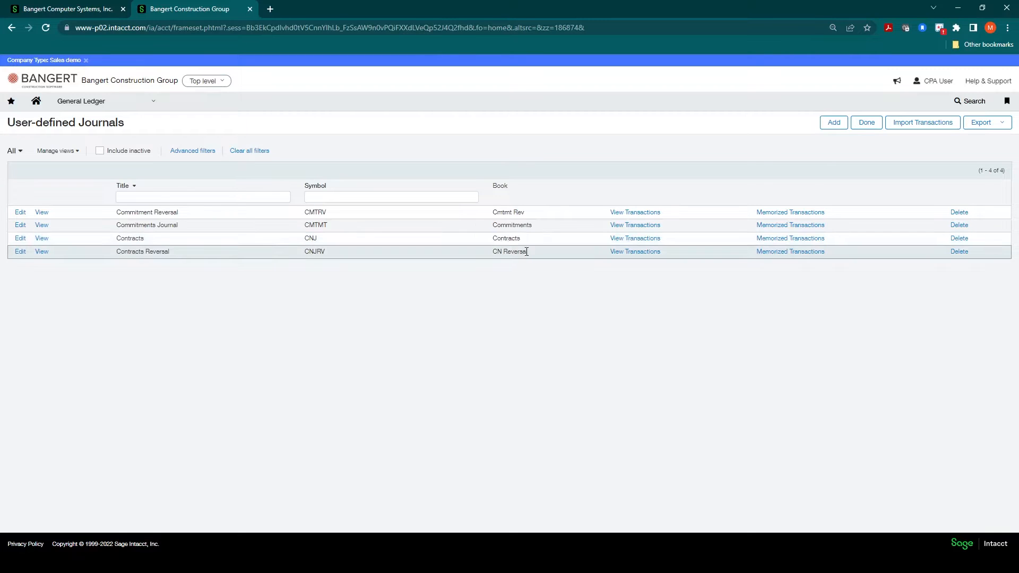
{"action": "double_click", "coordinate": [510, 252]}
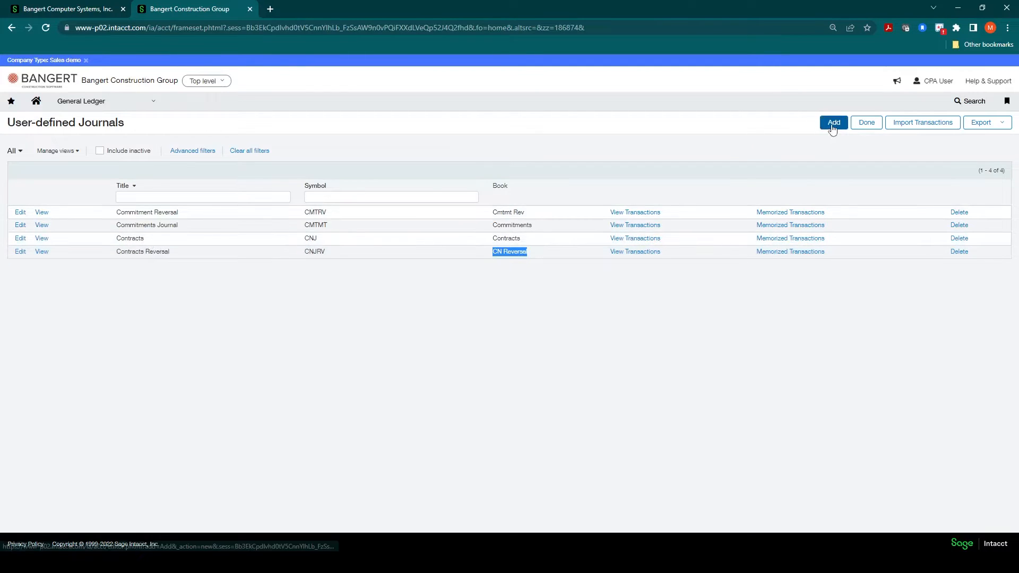
{"action": "mouse_move", "coordinate": [200, 109]}
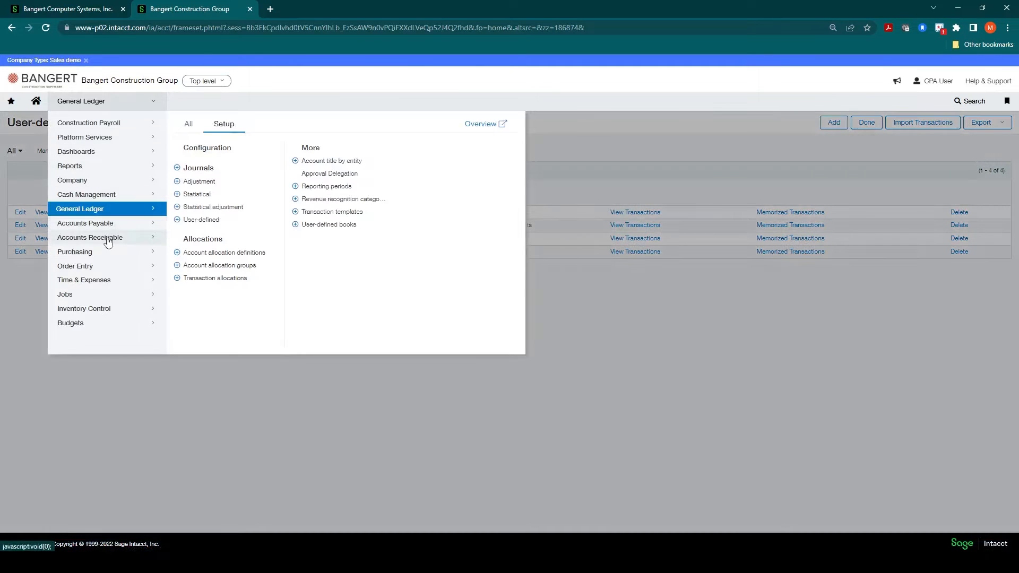
Step: In Configure Accounts Receivable, list the Retainage release invoice sequence options with AR Retainage Release chosen
{"action": "left_click", "coordinate": [89, 238]}
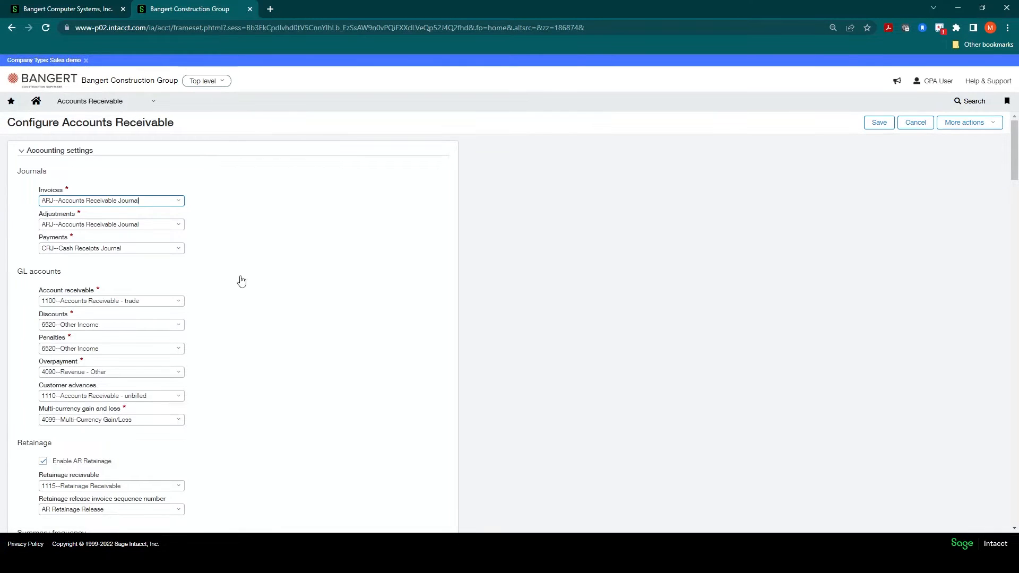
{"action": "scroll", "scroll_direction": "down", "scroll_amount": 3}
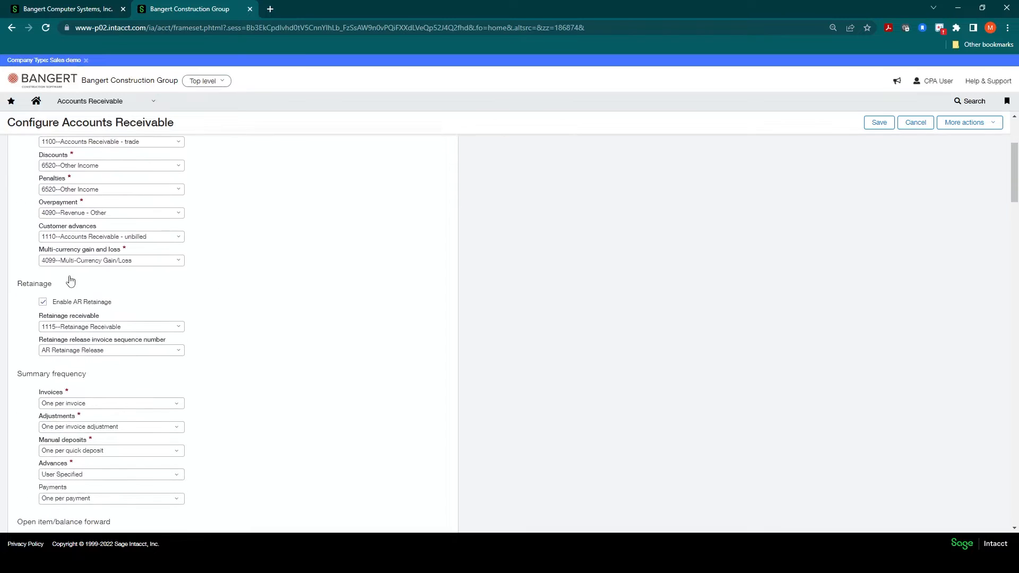
{"action": "mouse_move", "coordinate": [61, 289]}
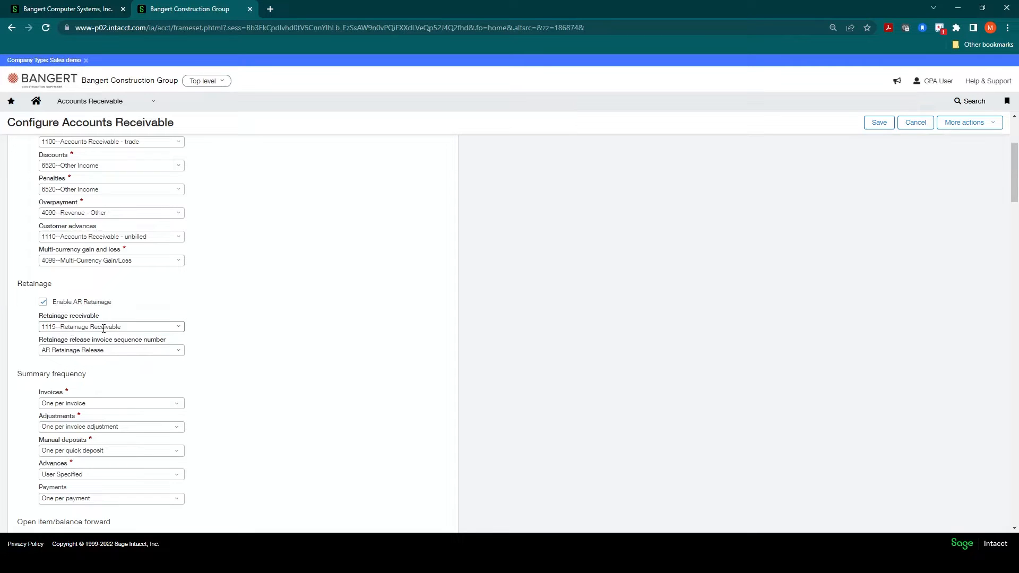
{"action": "mouse_move", "coordinate": [91, 353]}
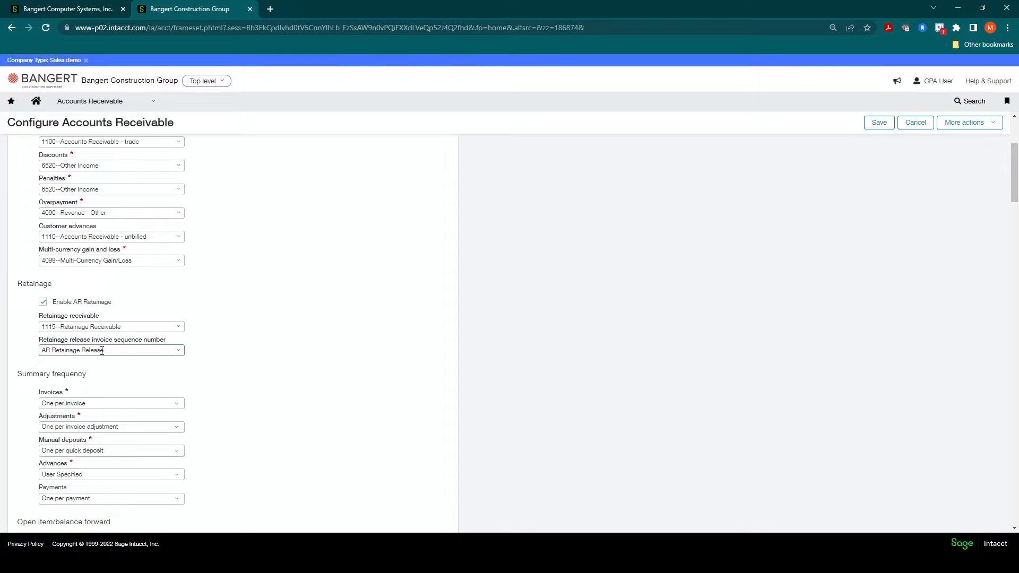
{"action": "left_click", "coordinate": [178, 351]}
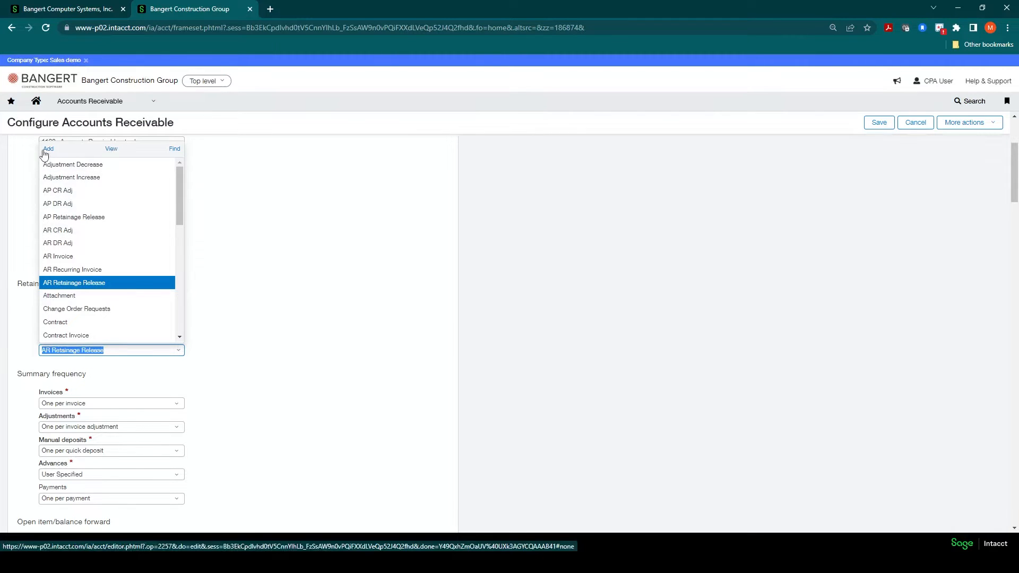
{"action": "mouse_move", "coordinate": [111, 149]}
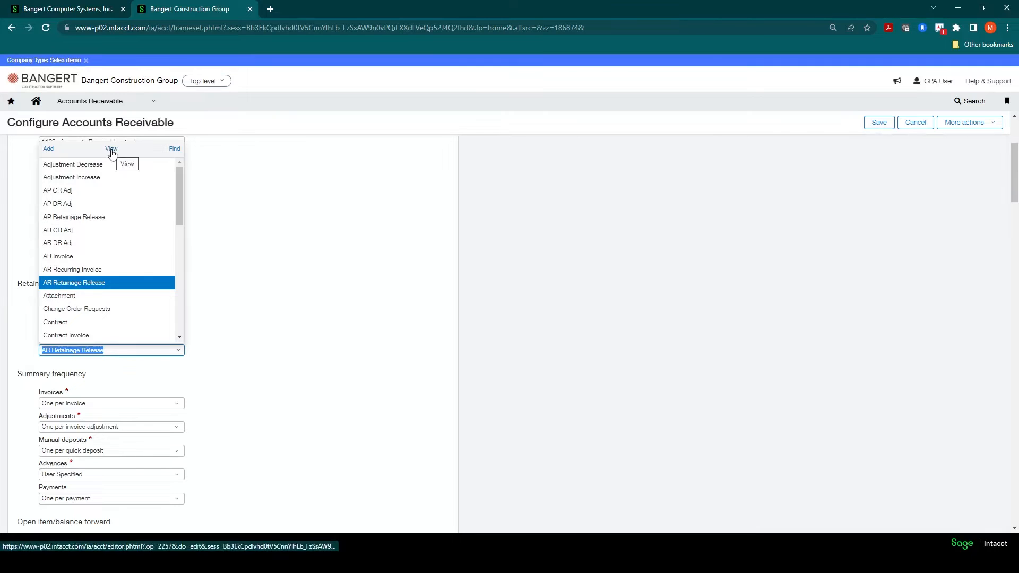
Step: View the AR Retainage Release sequence details, sample number ARR-00001, then close the dialog
{"action": "left_click", "coordinate": [110, 149]}
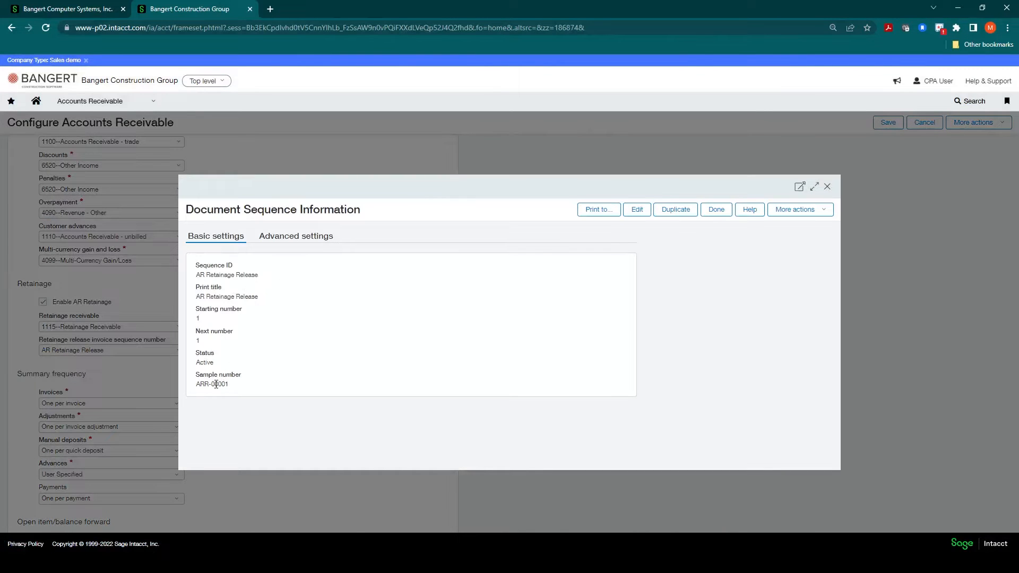
{"action": "double_click", "coordinate": [210, 384]}
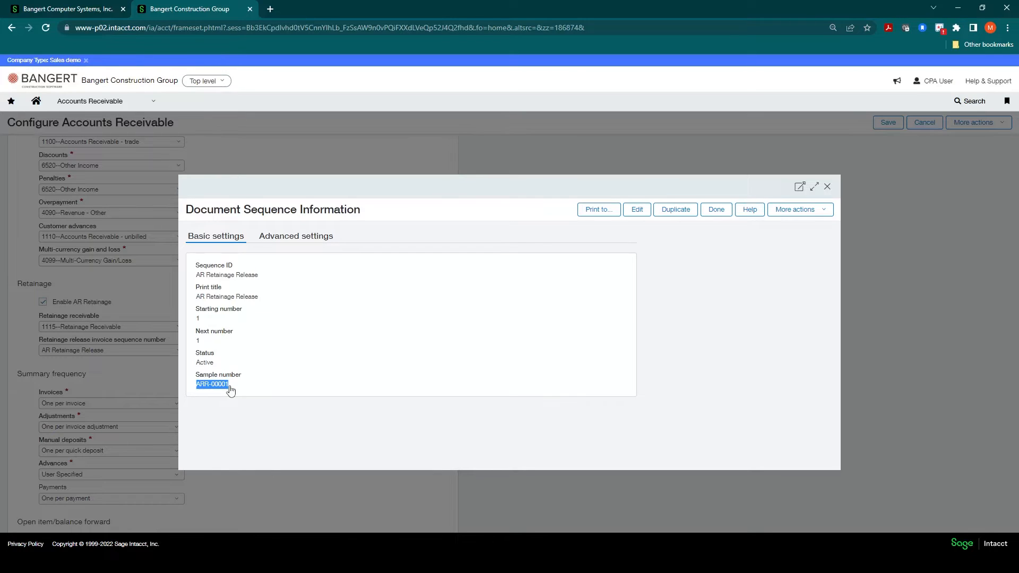
{"action": "mouse_move", "coordinate": [276, 273]}
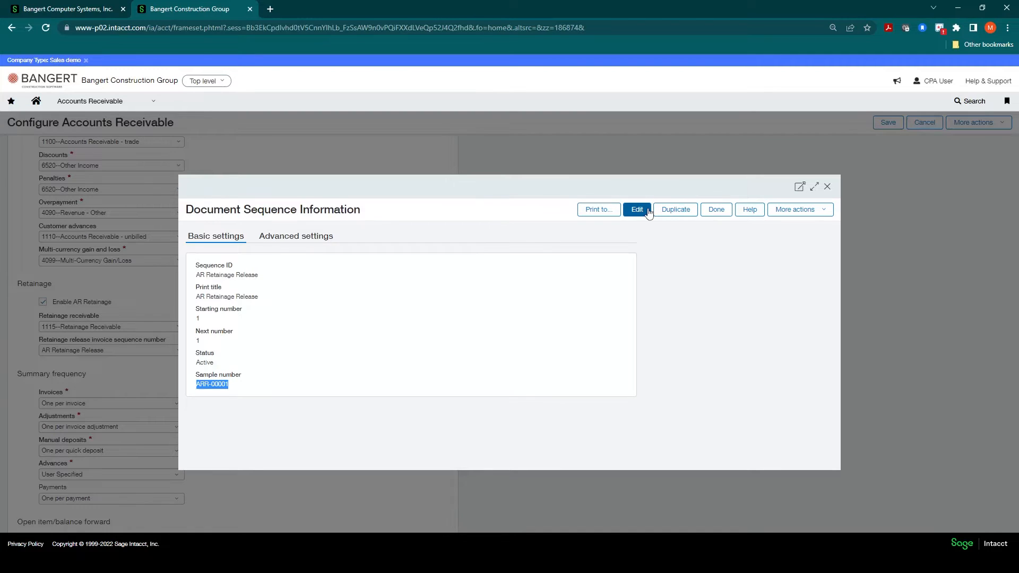
{"action": "left_click", "coordinate": [716, 209]}
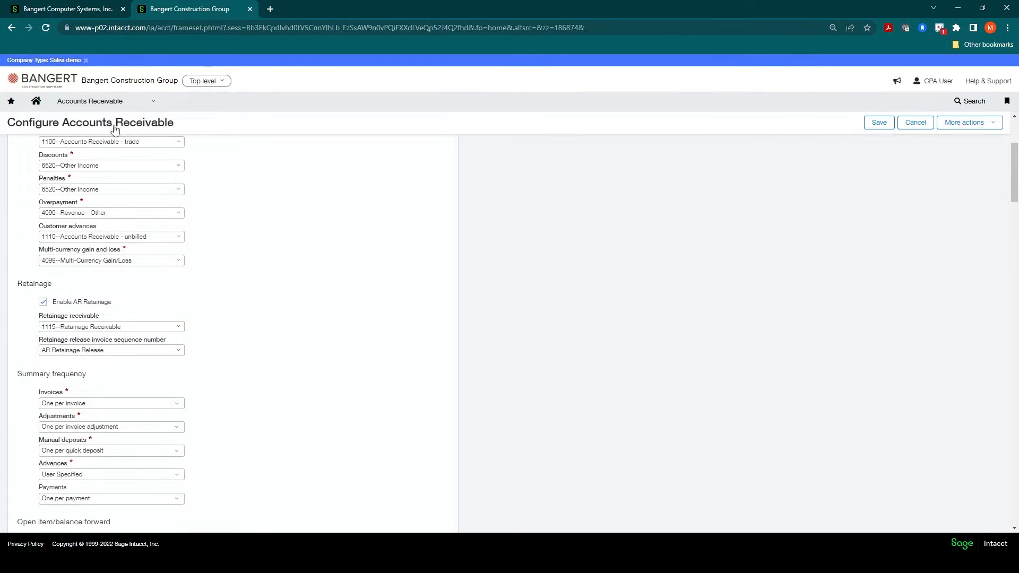
Step: Show the Accounts Receivable Customers list of 23 customers via the Setup menu
{"action": "left_click", "coordinate": [89, 102]}
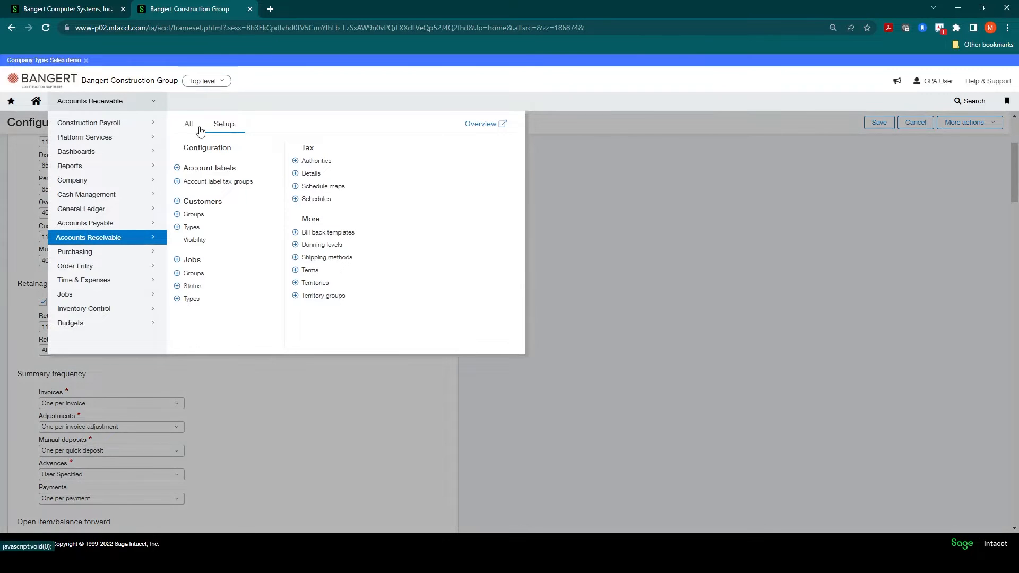
{"action": "mouse_move", "coordinate": [203, 204]}
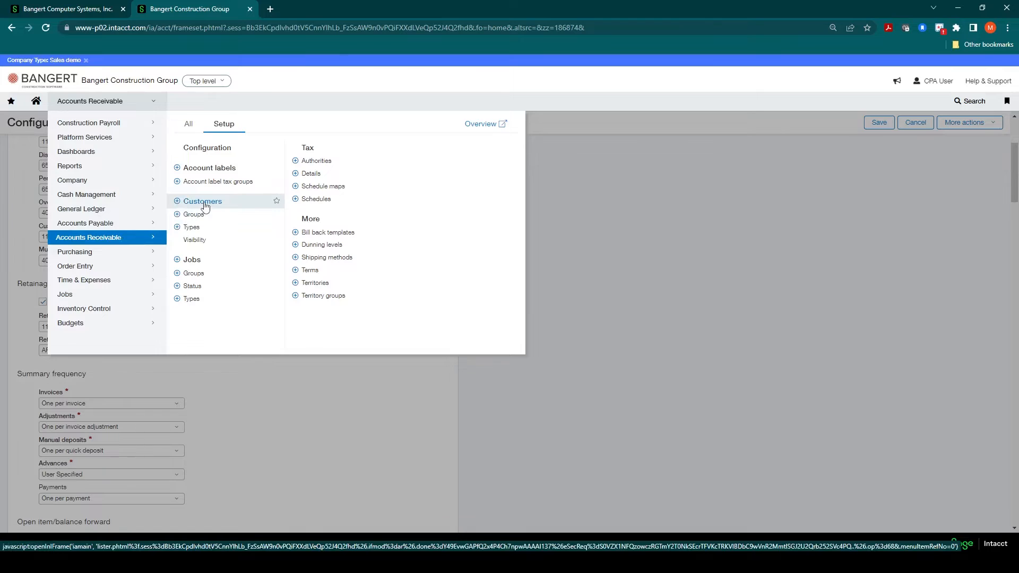
{"action": "left_click", "coordinate": [202, 202]}
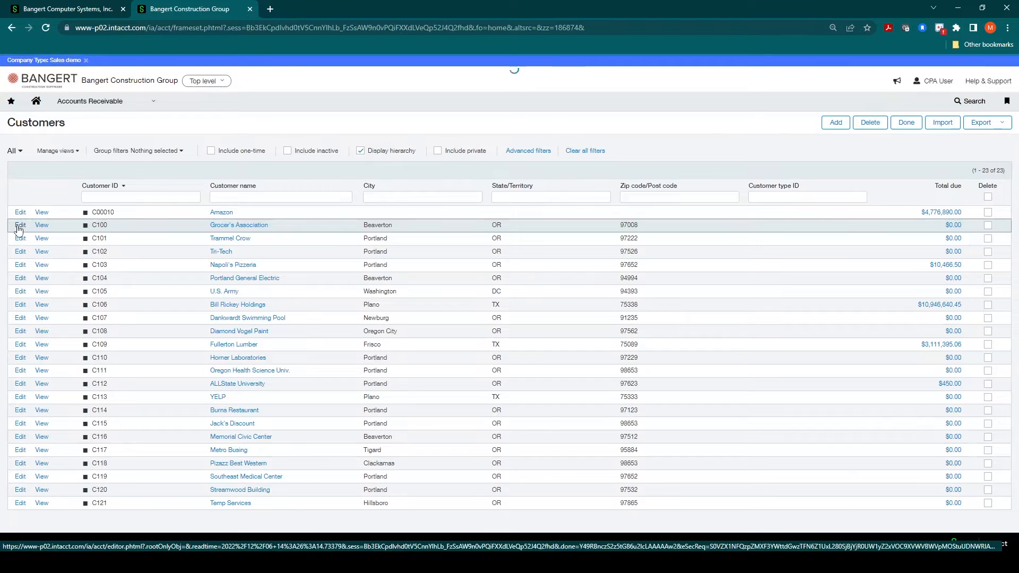
Step: Edit customer C100 Grocer's Association and enter a default retainage percentage of 10
{"action": "left_click", "coordinate": [21, 225]}
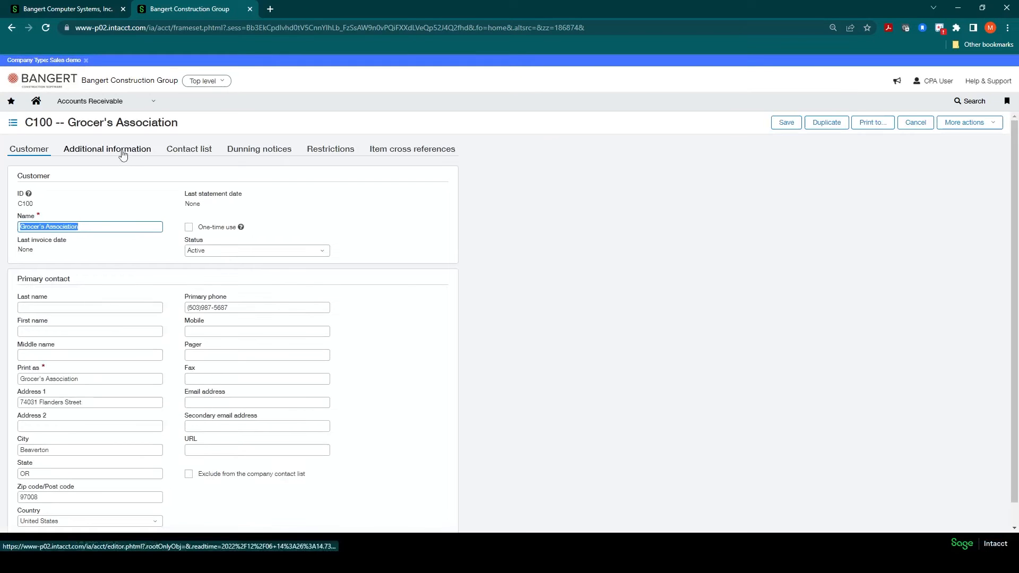
{"action": "left_click", "coordinate": [106, 149]}
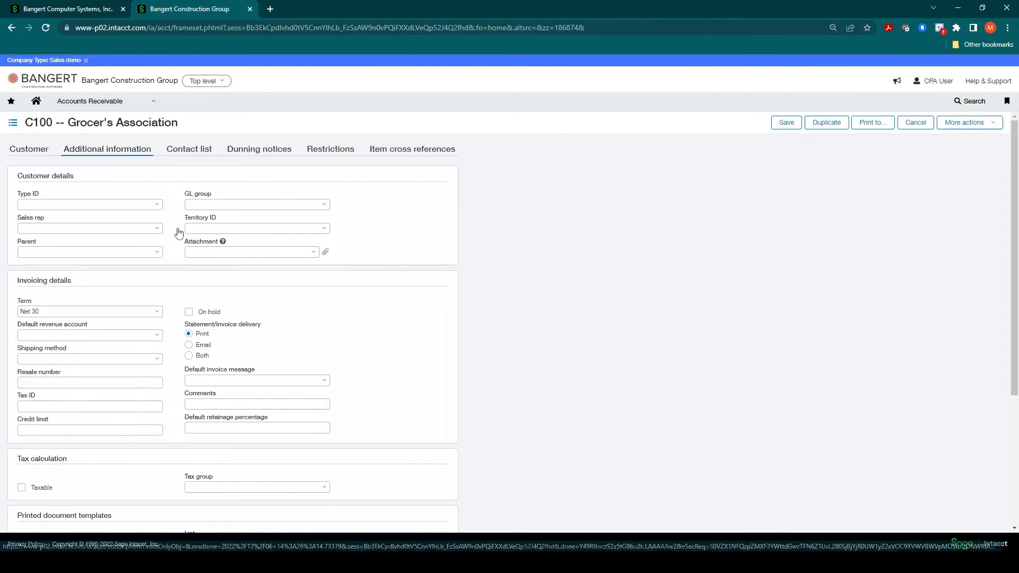
{"action": "left_click", "coordinate": [256, 427]}
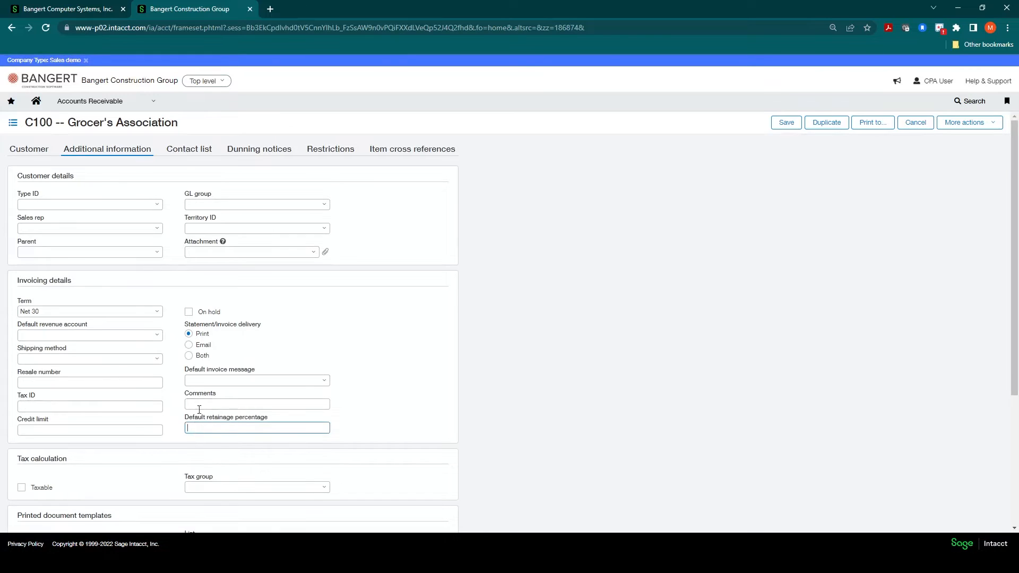
{"action": "mouse_move", "coordinate": [221, 425]}
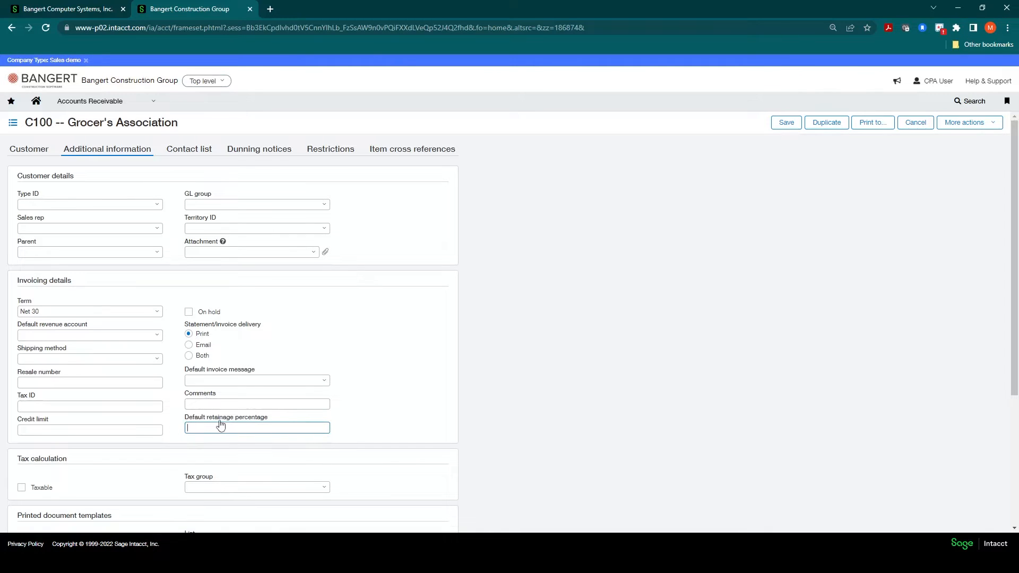
{"action": "type", "text": "10.00"}
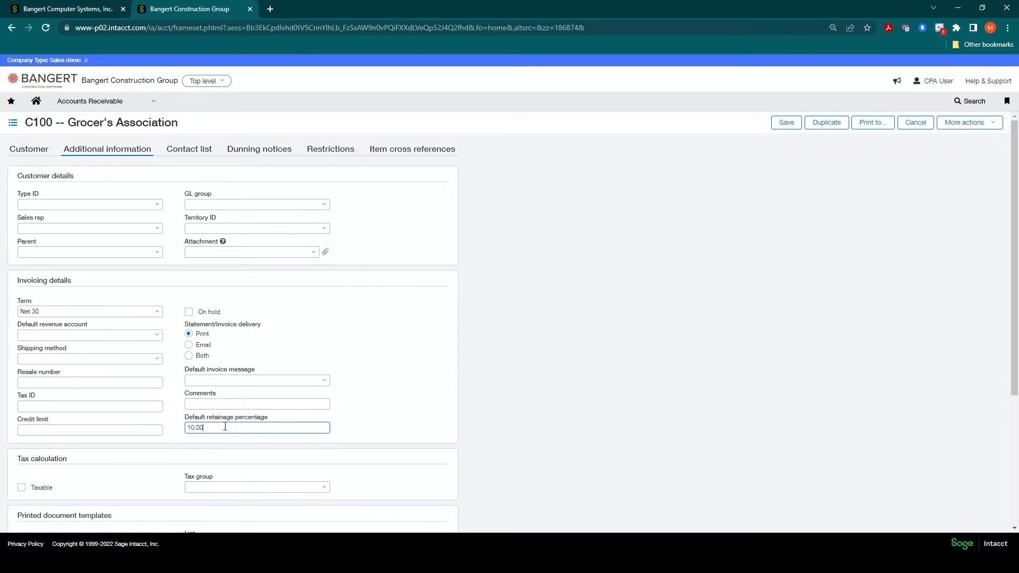
{"action": "mouse_move", "coordinate": [182, 440]}
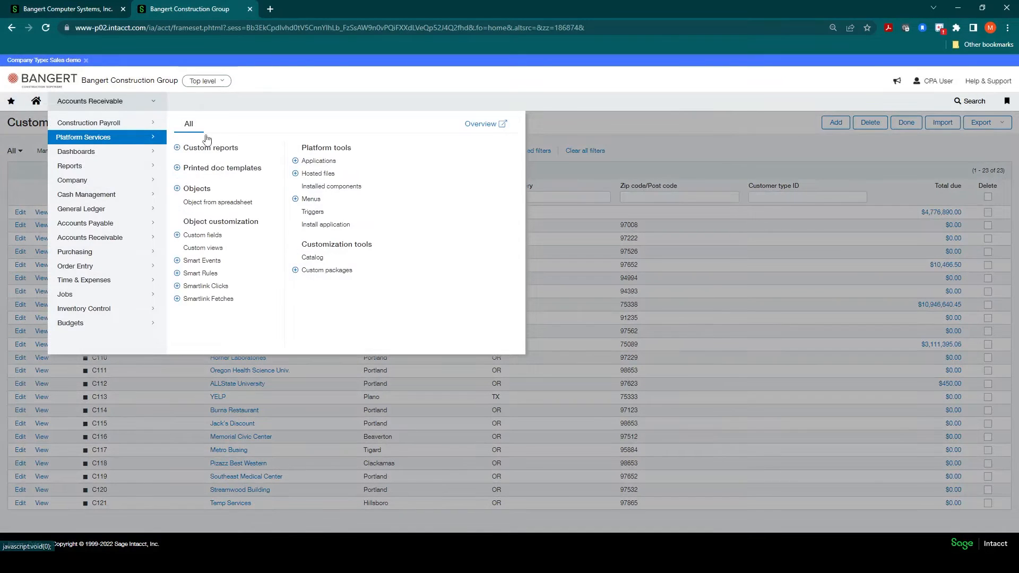
{"action": "mouse_move", "coordinate": [223, 171]}
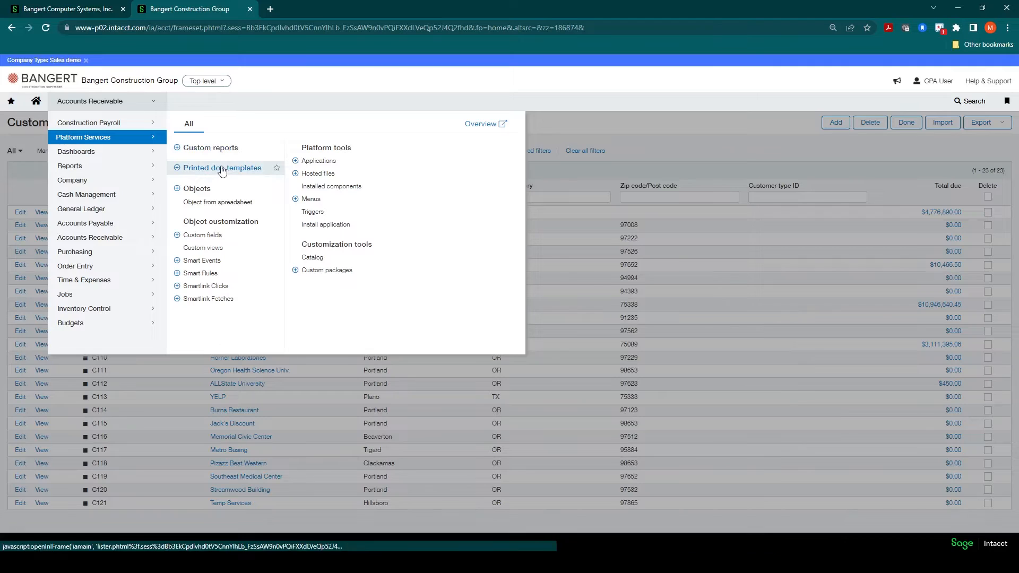
Step: Browse the 67 printed document templates down to Payment Application - Project Contracts
{"action": "left_click", "coordinate": [216, 167]}
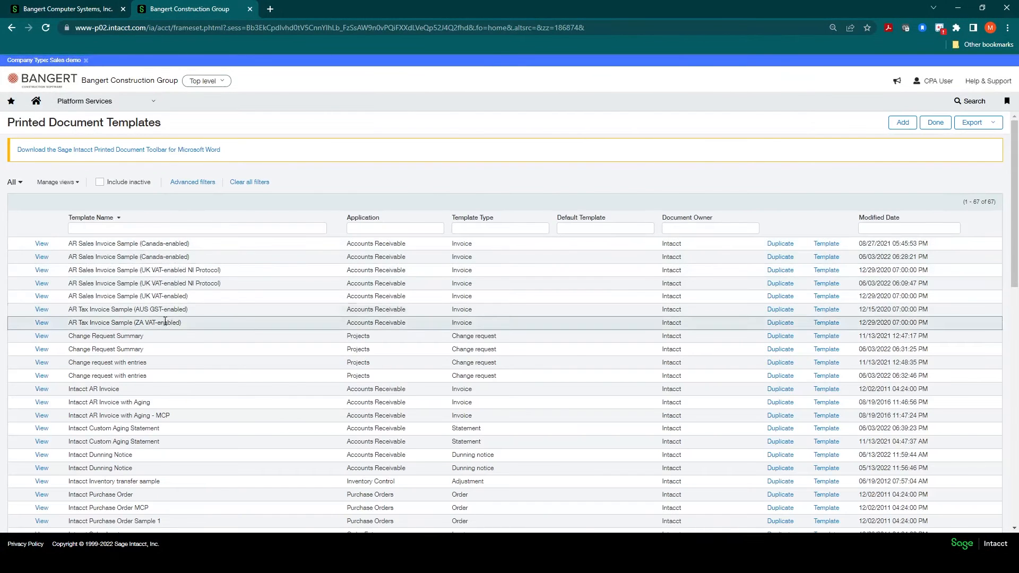
{"action": "scroll", "scroll_direction": "down", "scroll_amount": 3}
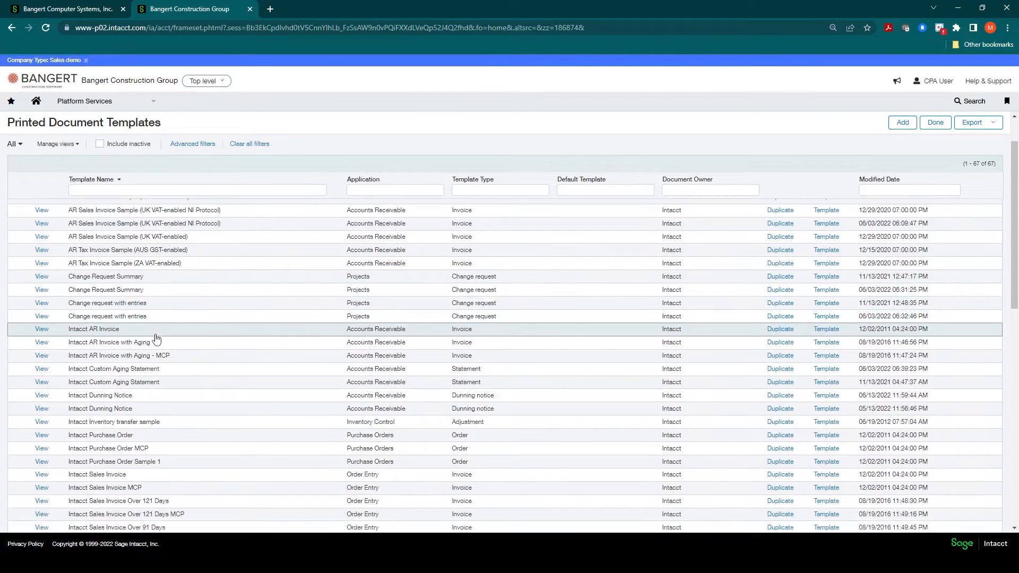
{"action": "scroll", "scroll_direction": "down", "scroll_amount": 3}
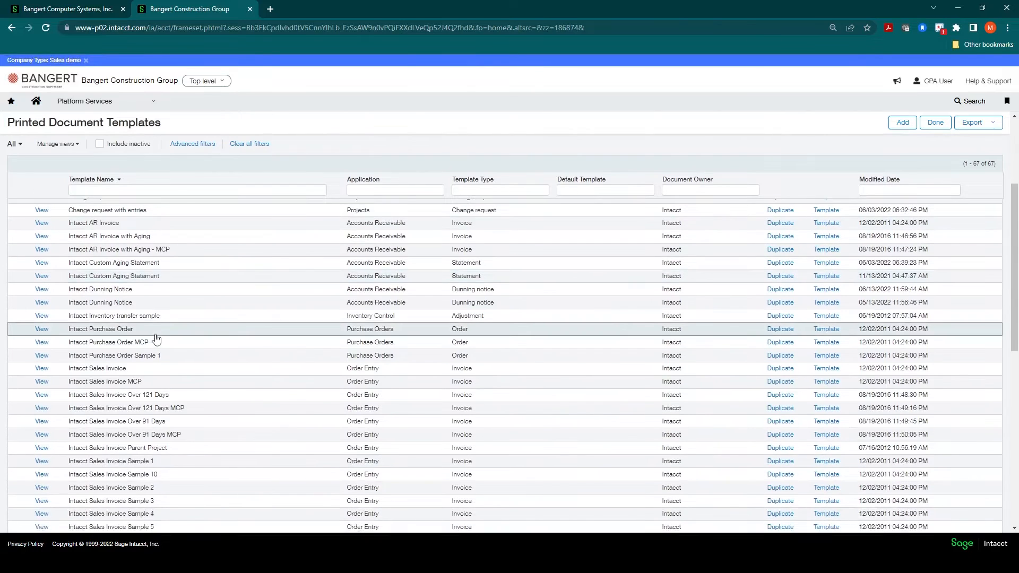
{"action": "scroll", "scroll_direction": "down", "scroll_amount": 3}
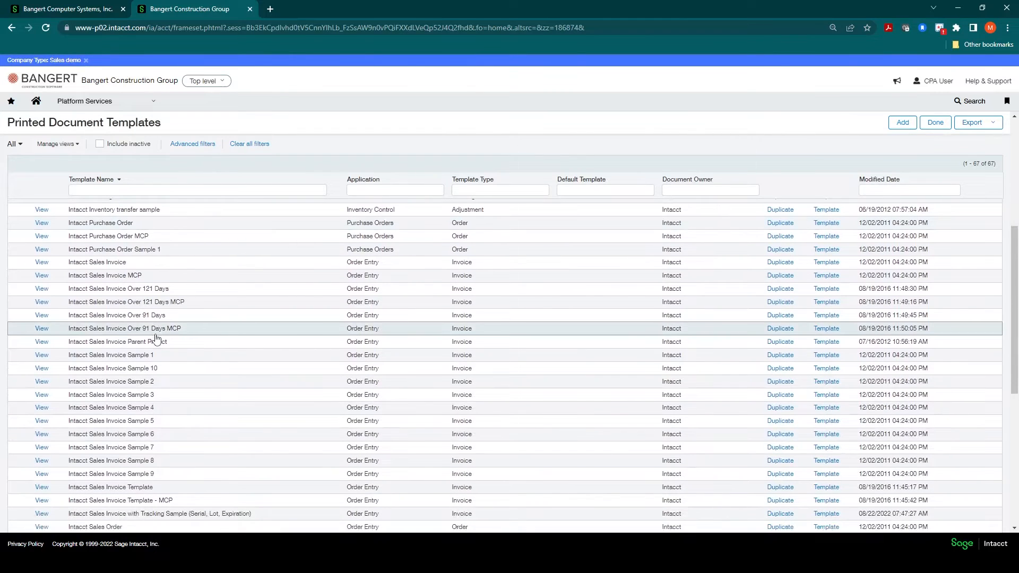
{"action": "scroll", "scroll_direction": "down", "scroll_amount": 3}
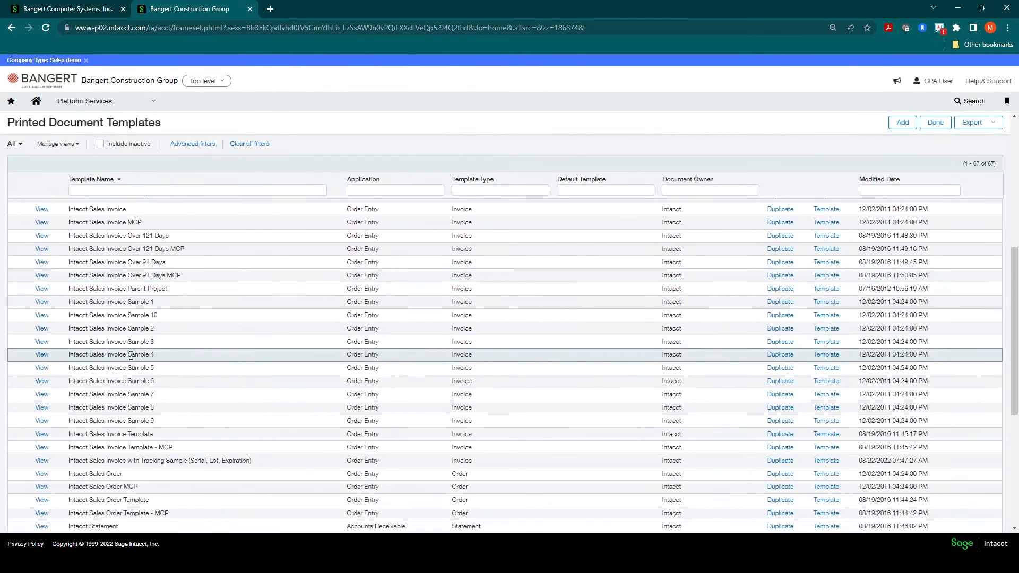
{"action": "scroll", "scroll_direction": "down", "scroll_amount": 3}
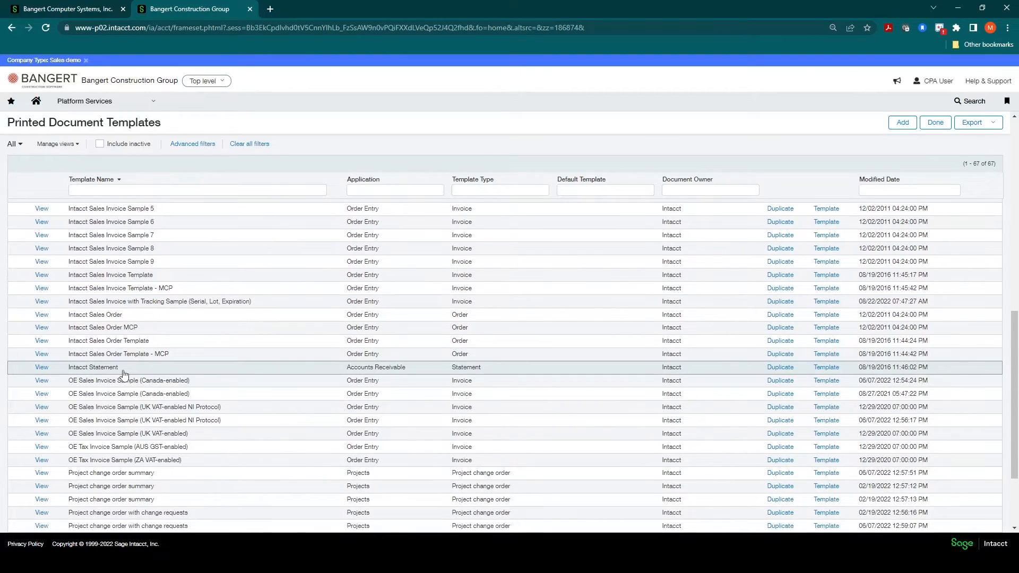
{"action": "scroll", "scroll_direction": "down", "scroll_amount": 3}
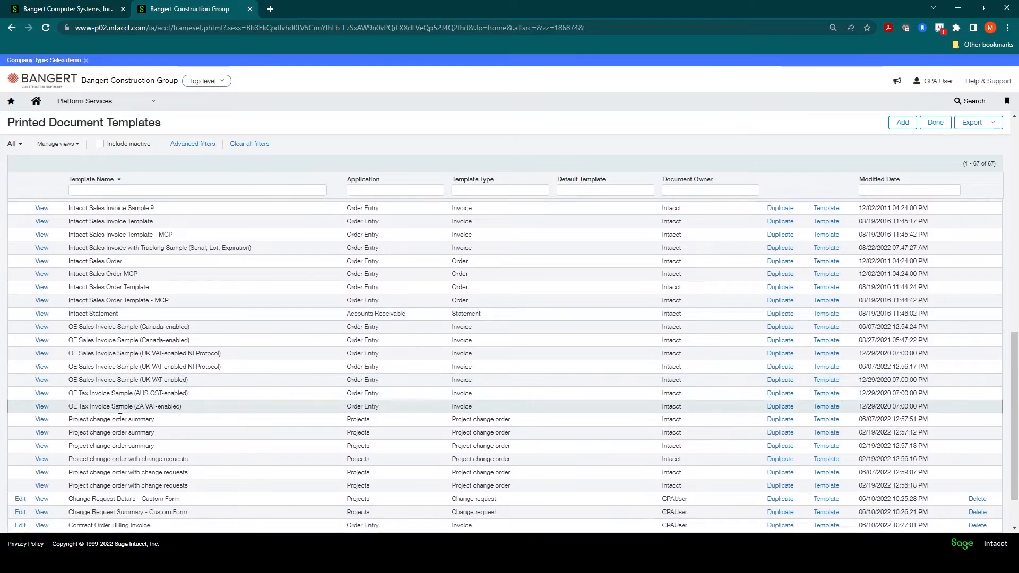
{"action": "scroll", "scroll_direction": "down", "scroll_amount": 3}
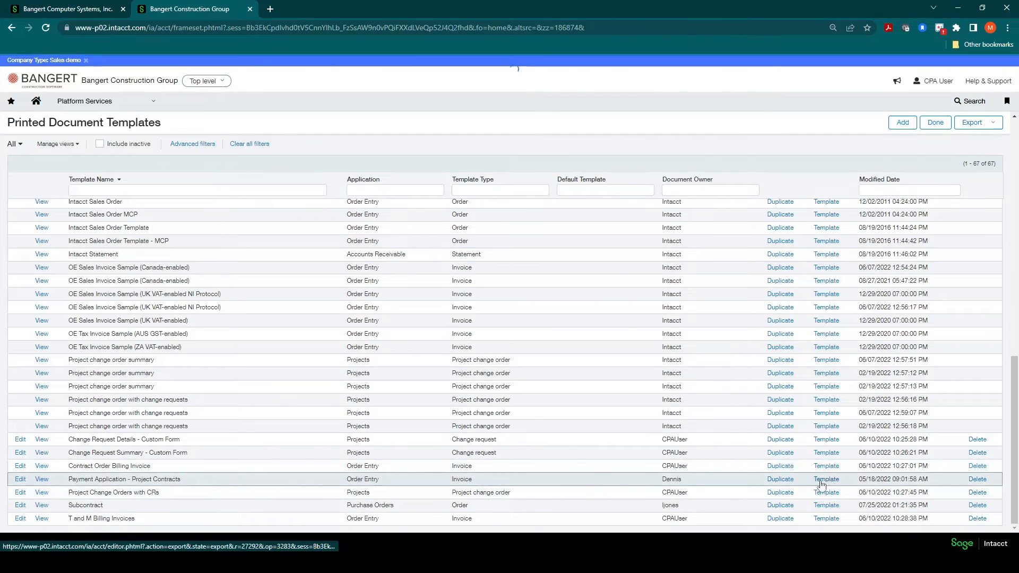
Step: Download the Payment Application - Project Contracts .doc template and launch it from the download bar
{"action": "left_click", "coordinate": [826, 479]}
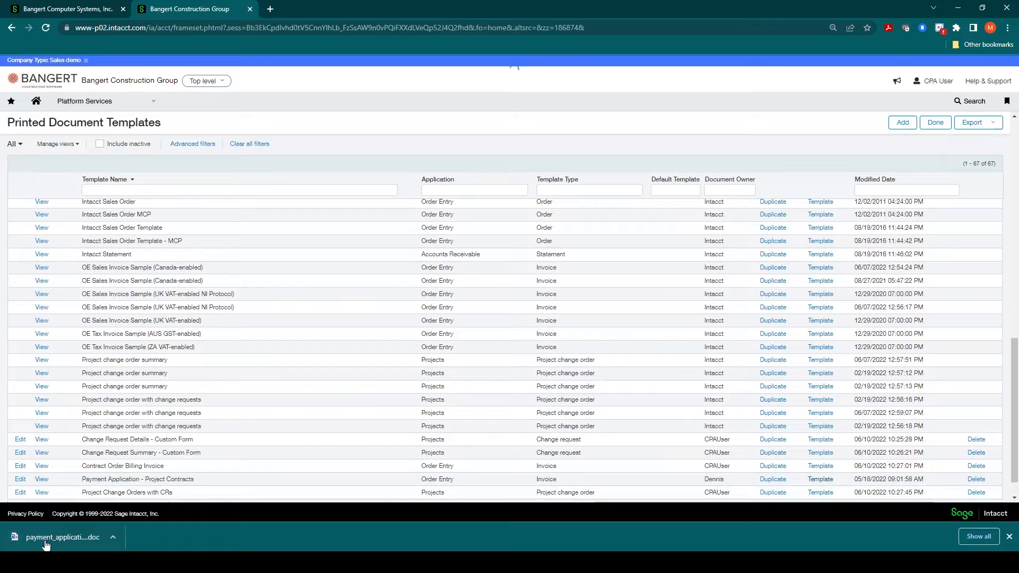
{"action": "left_click", "coordinate": [63, 537]}
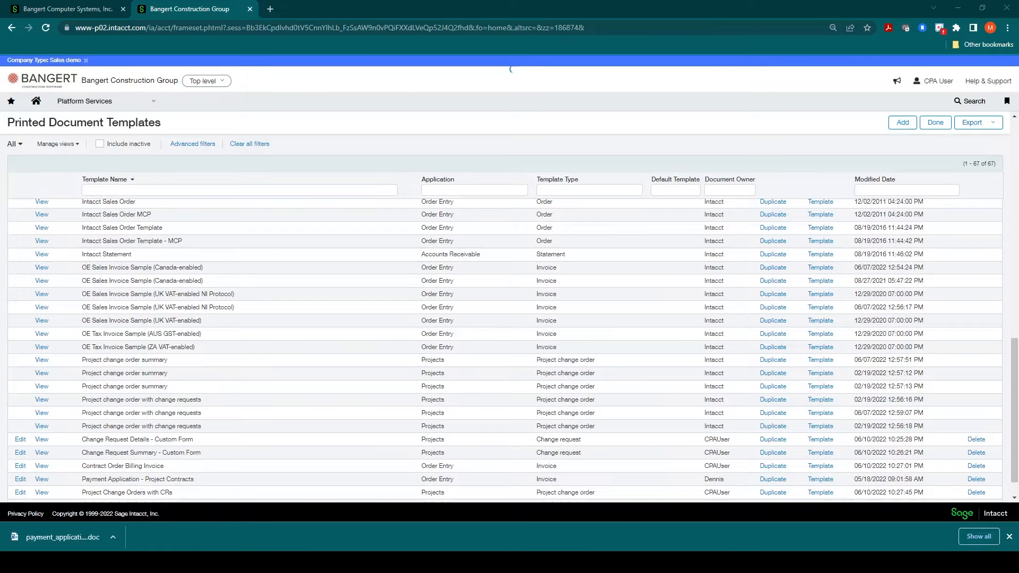
Step: Review the template's merge fields and continuation sheet in Word, then close the document
{"action": "left_click", "coordinate": [63, 537]}
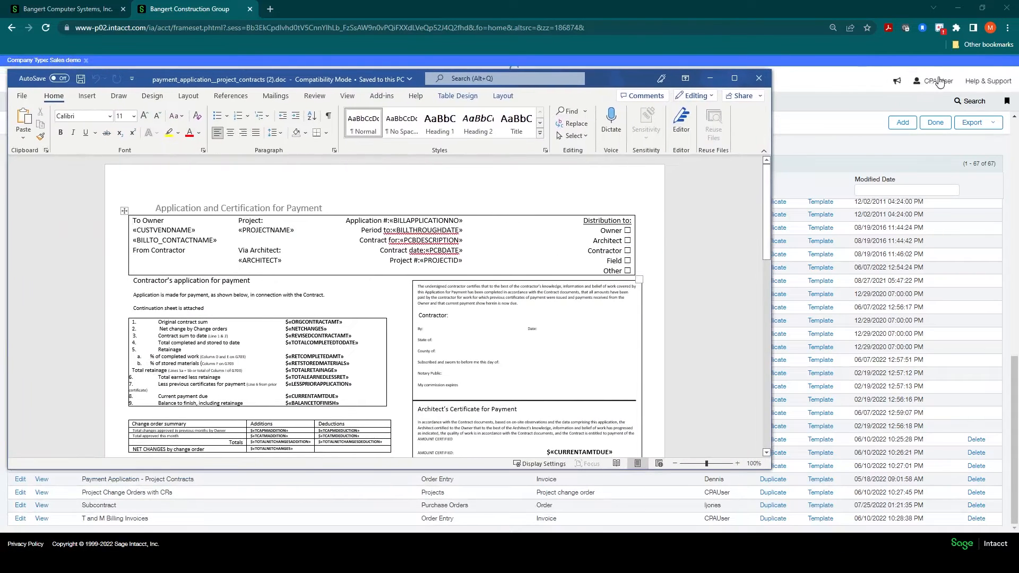
{"action": "scroll", "scroll_direction": "down", "scroll_amount": 3}
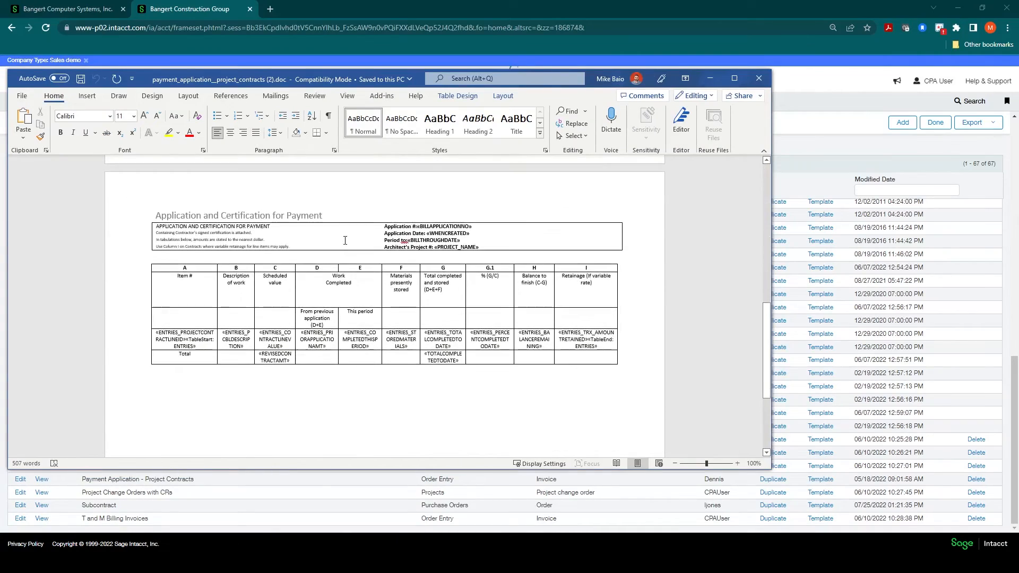
{"action": "scroll", "scroll_direction": "down", "scroll_amount": 3}
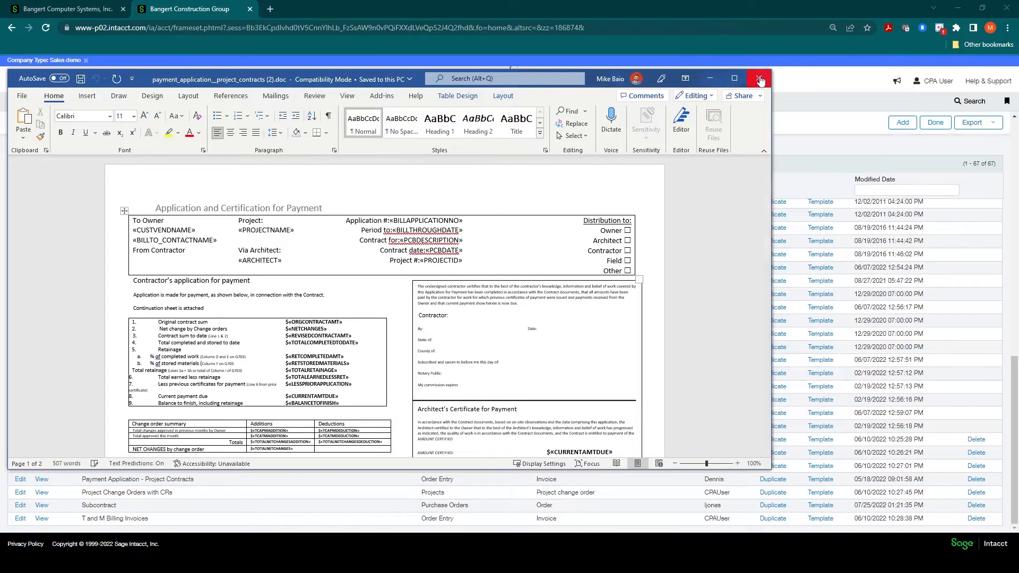
{"action": "left_click", "coordinate": [759, 78]}
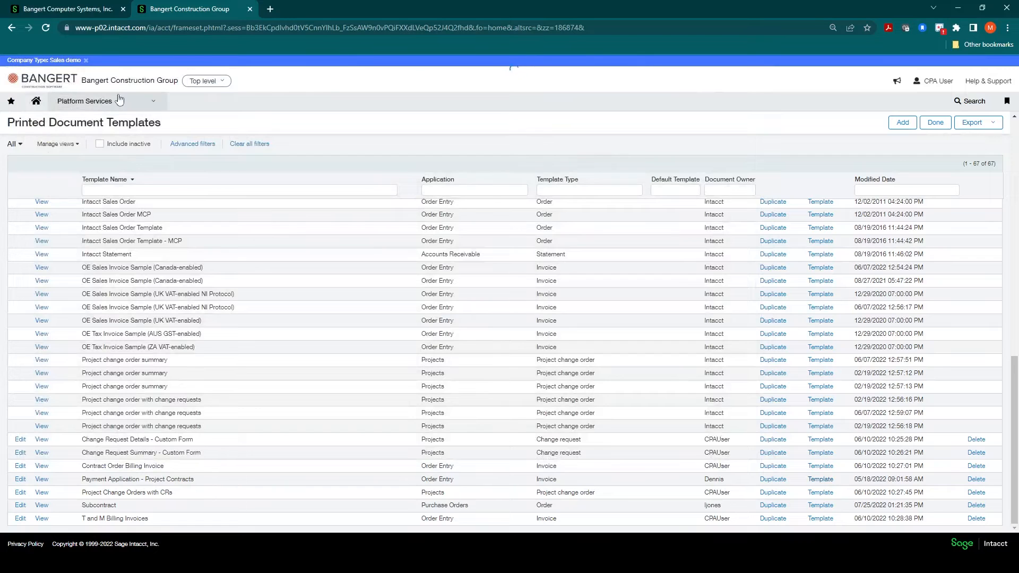
Step: Navigate via Jobs setup to the Job contract types list (Fixed Price, GMP, Time and Materials)
{"action": "left_click", "coordinate": [83, 101]}
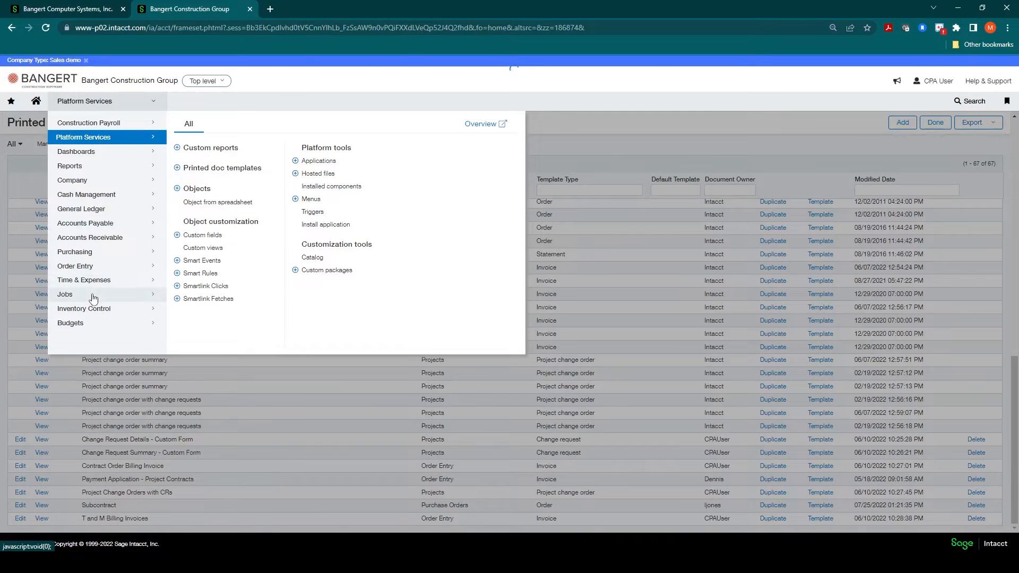
{"action": "mouse_move", "coordinate": [105, 298]}
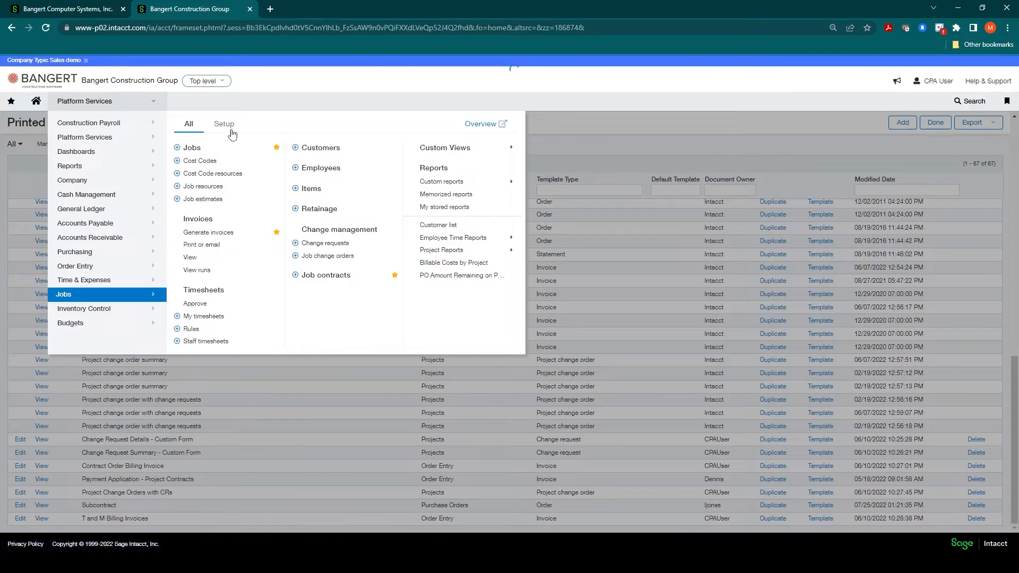
{"action": "left_click", "coordinate": [224, 123]}
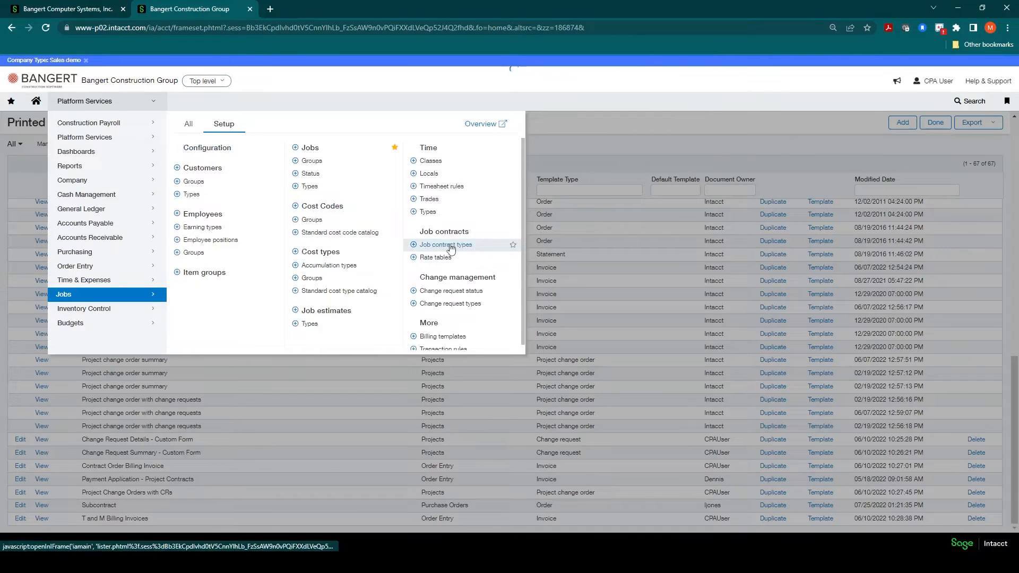
{"action": "left_click", "coordinate": [446, 244]}
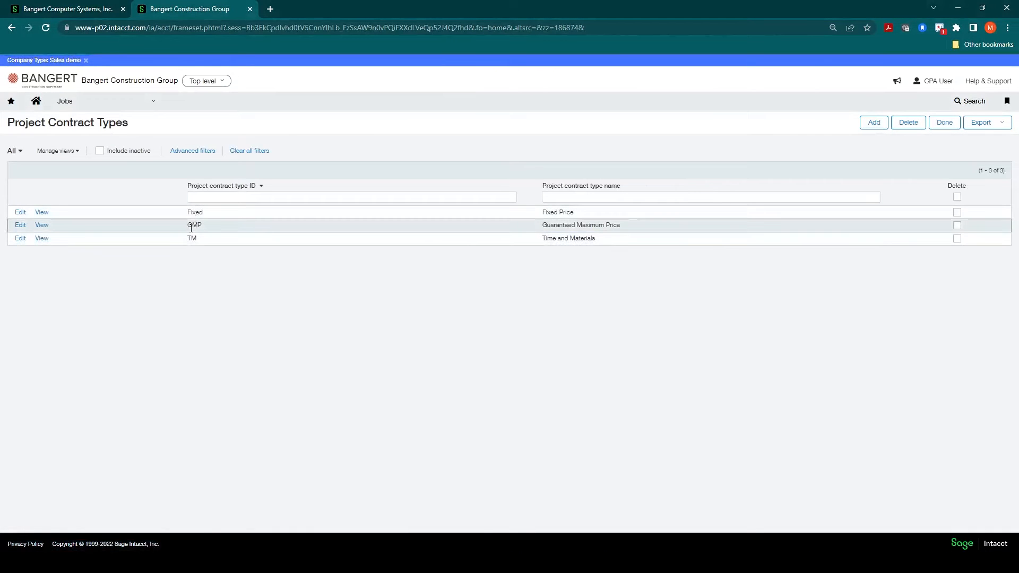
{"action": "mouse_move", "coordinate": [191, 238]}
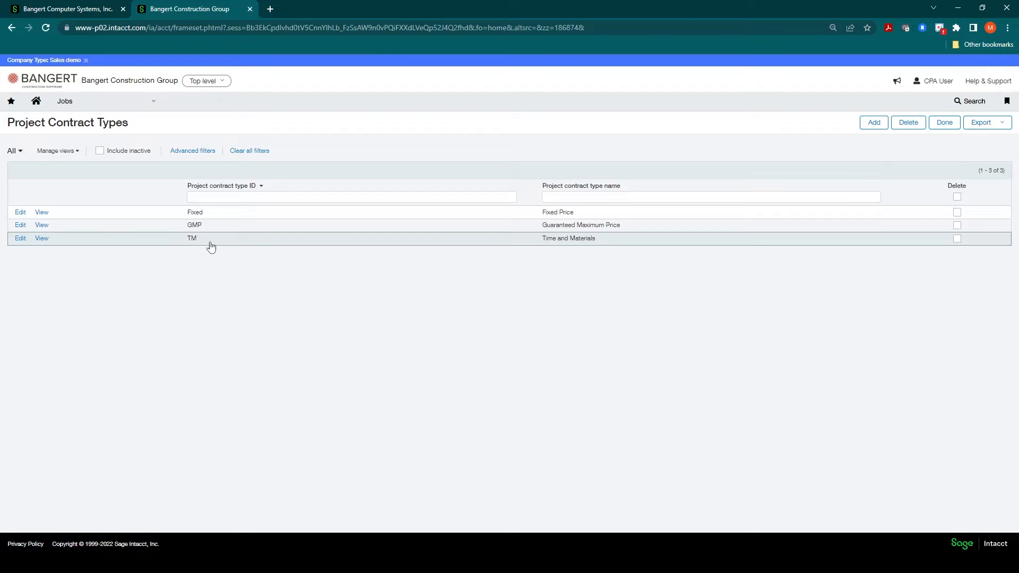
{"action": "mouse_move", "coordinate": [220, 229]}
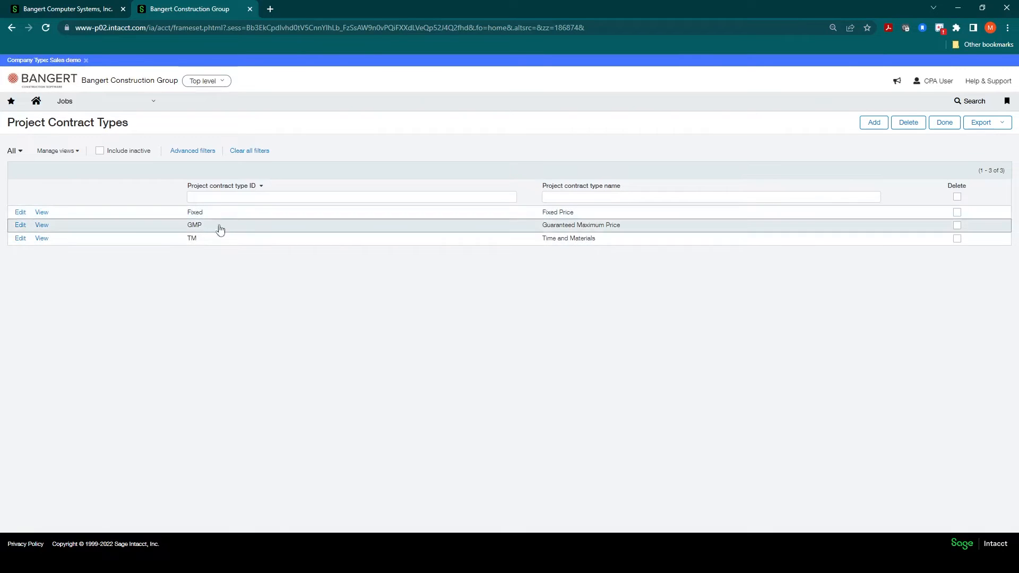
{"action": "mouse_move", "coordinate": [220, 241]}
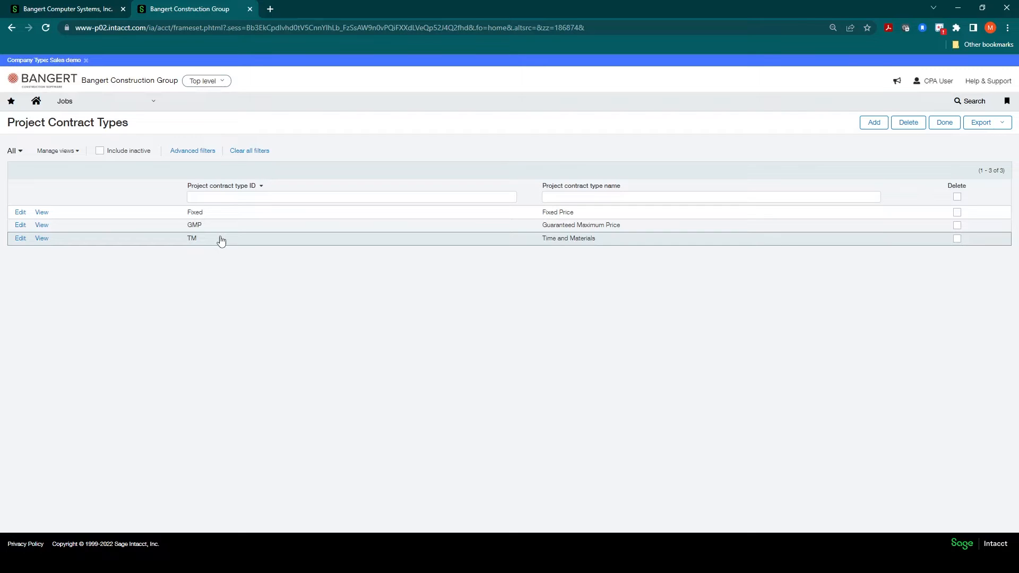
Step: Navigate via the Order Entry module setup to its Transaction definitions list
{"action": "left_click", "coordinate": [65, 100]}
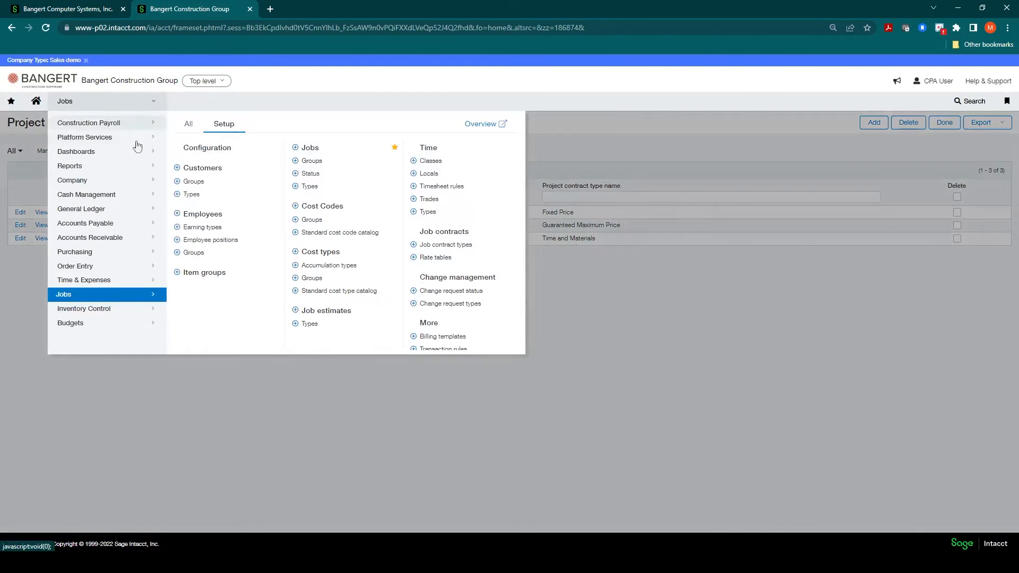
{"action": "mouse_move", "coordinate": [90, 272]}
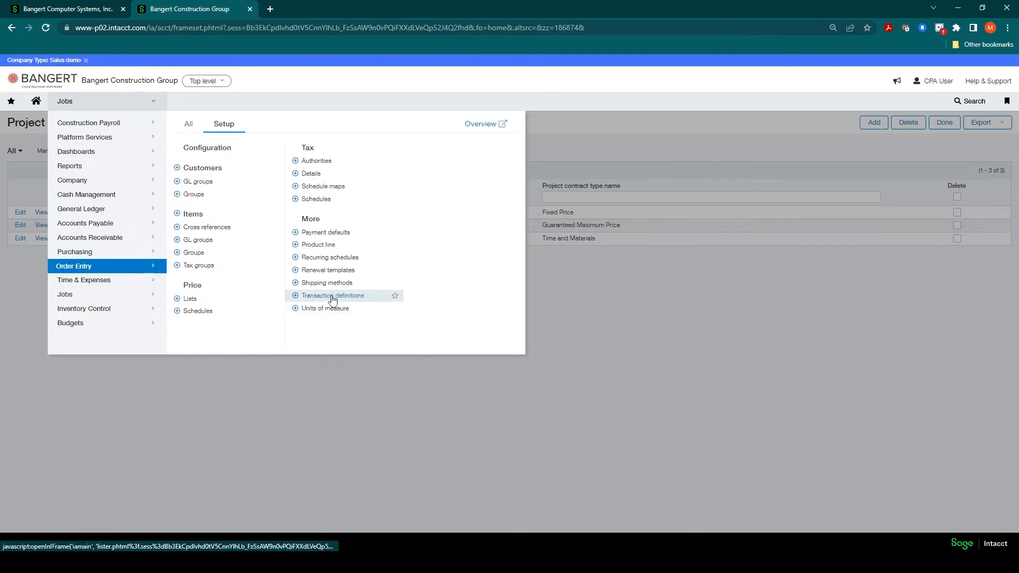
{"action": "left_click", "coordinate": [332, 295]}
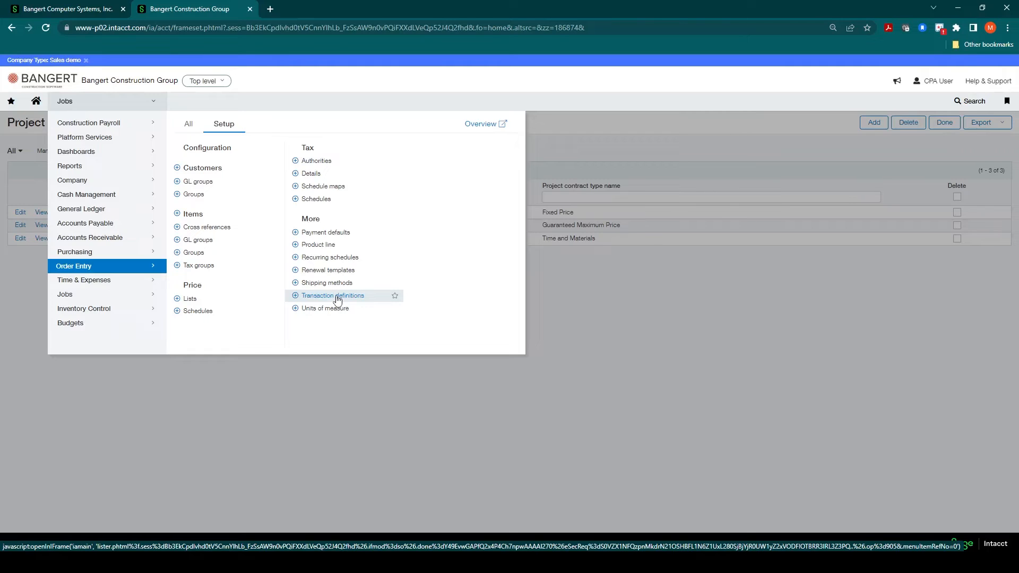
{"action": "left_click", "coordinate": [332, 295]}
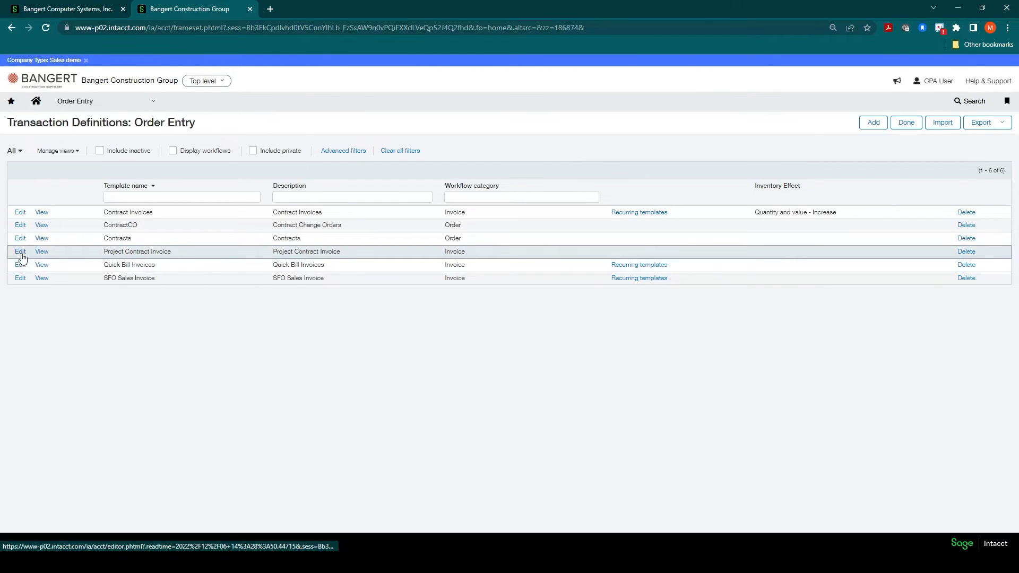
Step: Edit the Project Contract Invoice definition and list its available numbering sequences
{"action": "left_click", "coordinate": [19, 252]}
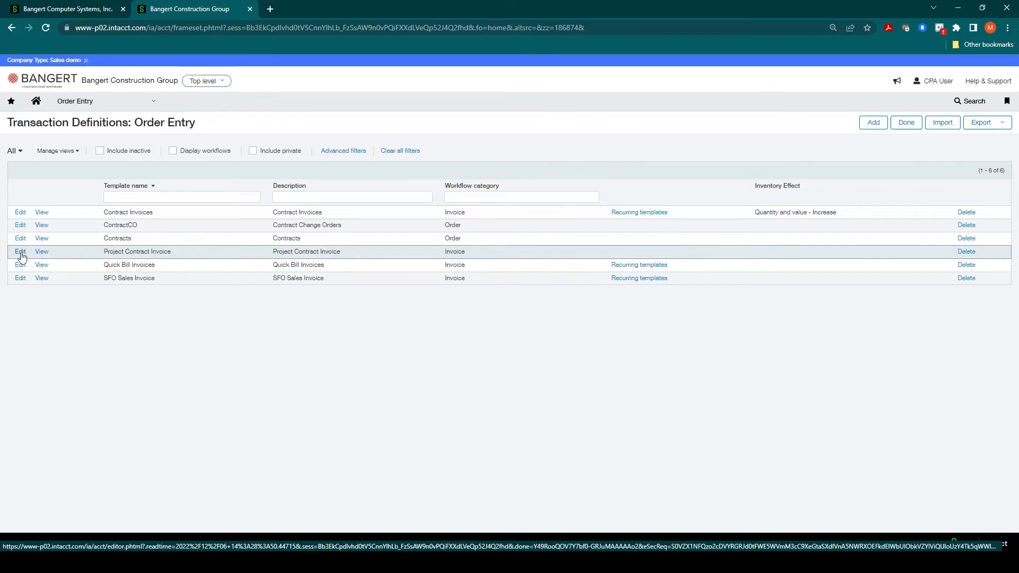
{"action": "left_click", "coordinate": [19, 251]}
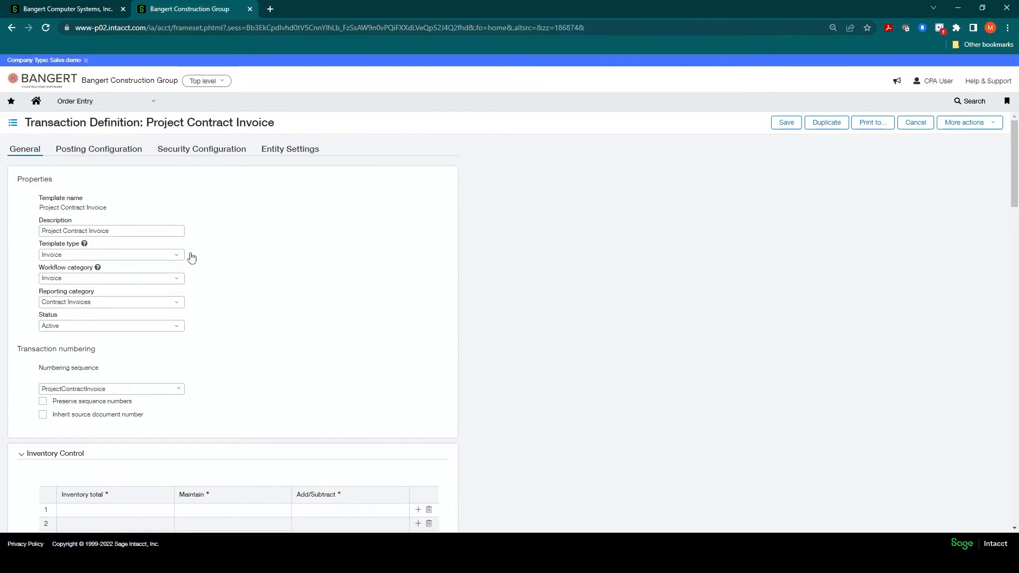
{"action": "mouse_move", "coordinate": [185, 261]}
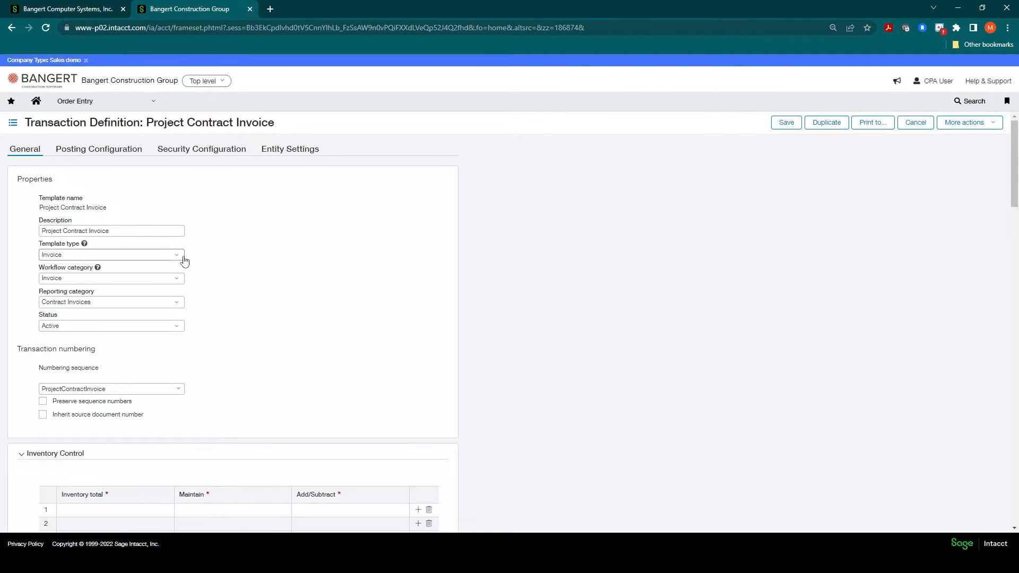
{"action": "mouse_move", "coordinate": [179, 282]}
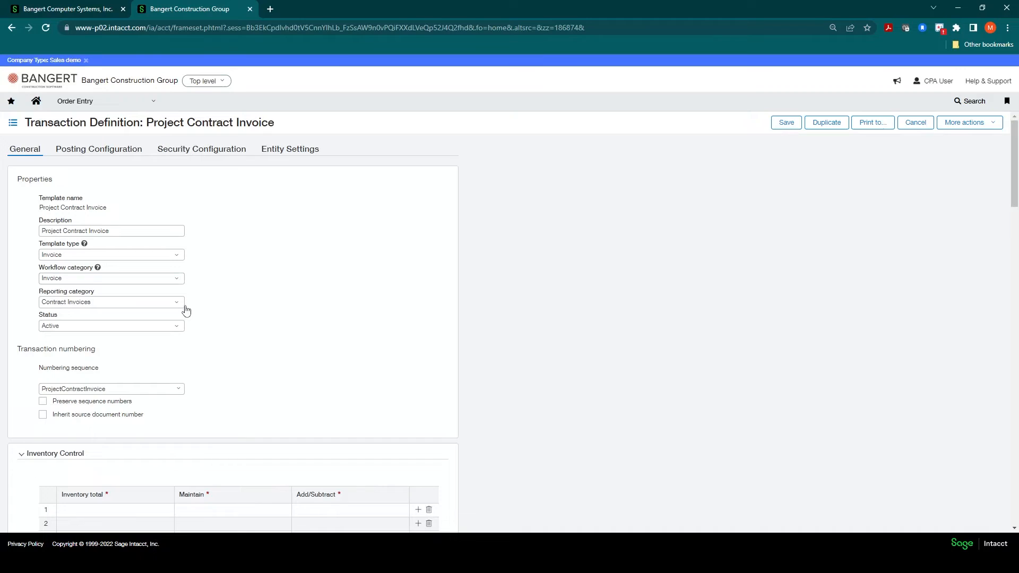
{"action": "mouse_move", "coordinate": [317, 343]}
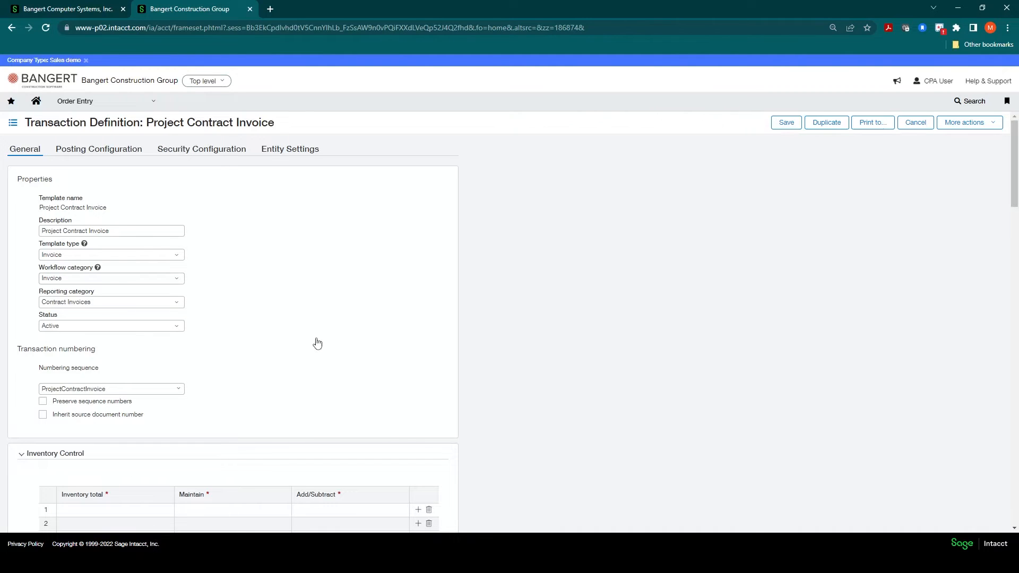
{"action": "scroll", "scroll_direction": "down", "scroll_amount": 3}
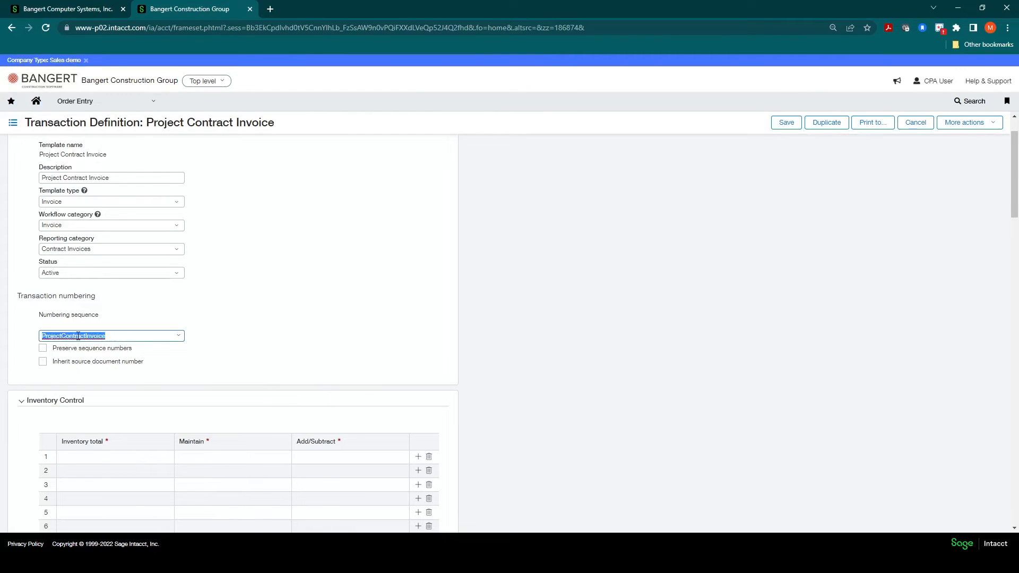
{"action": "mouse_move", "coordinate": [123, 336]}
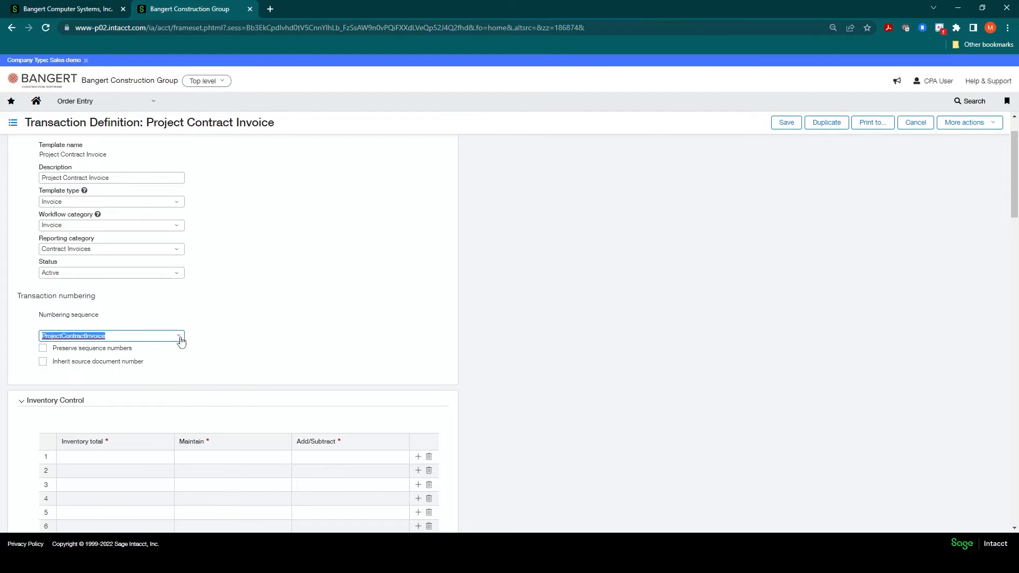
{"action": "left_click", "coordinate": [180, 335]}
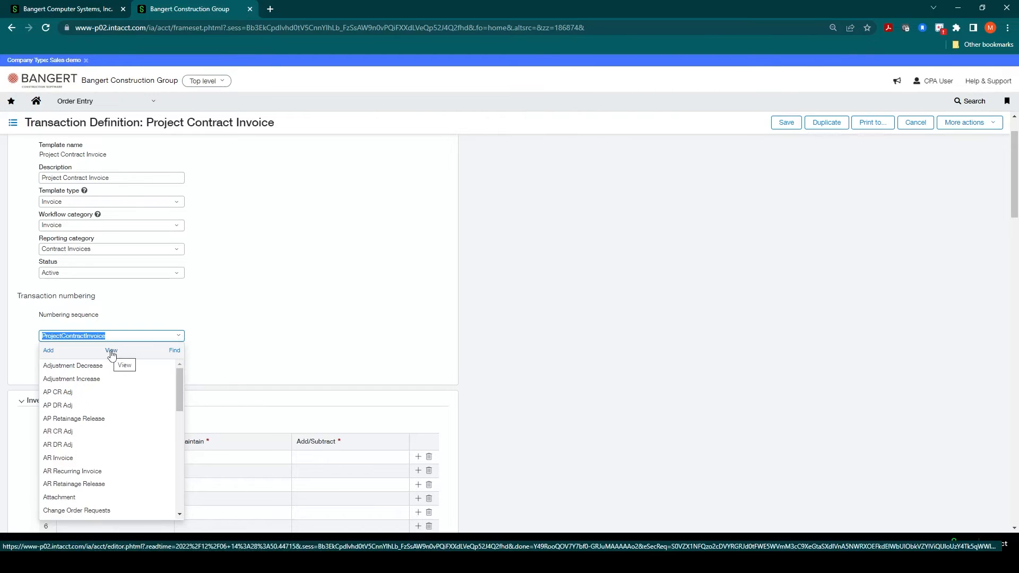
Step: View the ProjectContractInvoice sequence details showing next number 13, sample PCINV000000013
{"action": "left_click", "coordinate": [110, 351]}
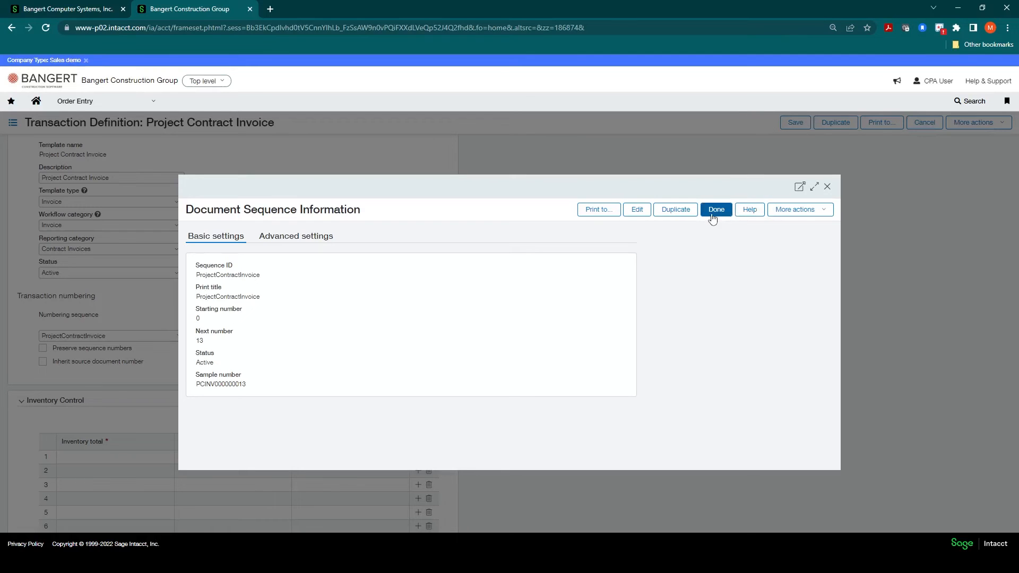
Step: Dismiss the sequence details, collapse Inventory Control and review the Accounting checkboxes for retainage and job contract billing
{"action": "left_click", "coordinate": [716, 209]}
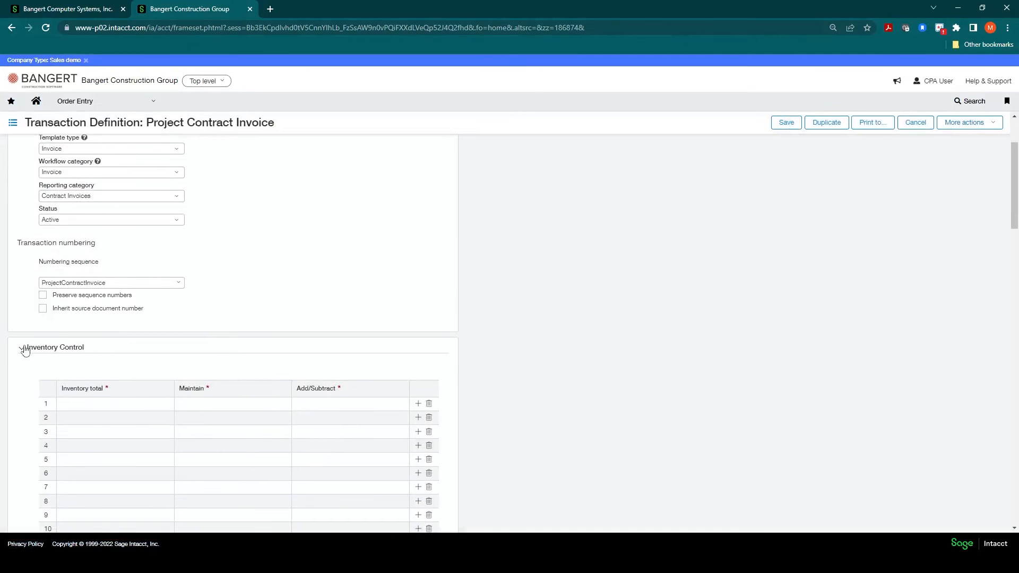
{"action": "left_click", "coordinate": [20, 347]}
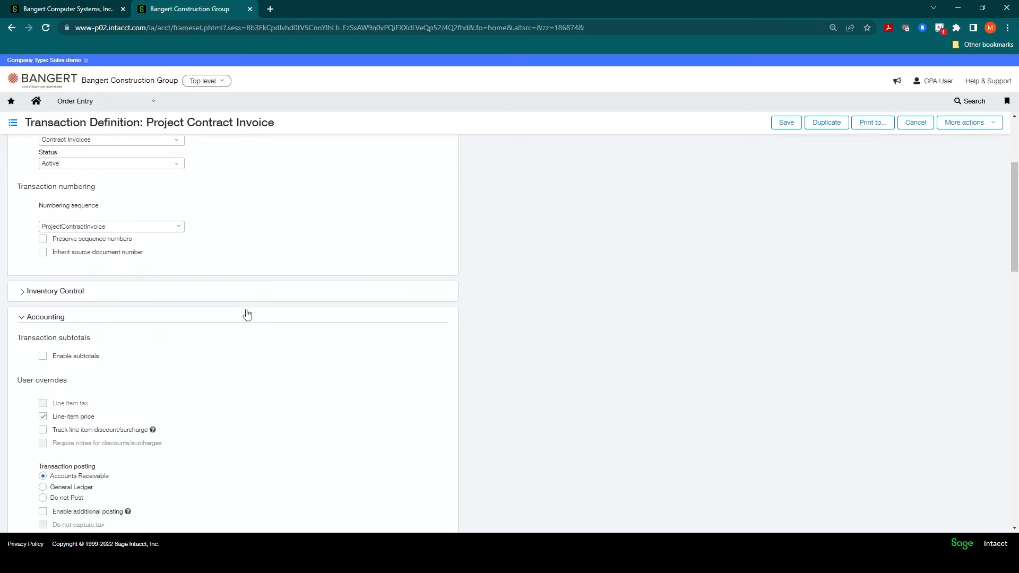
{"action": "scroll", "scroll_direction": "down", "scroll_amount": 3}
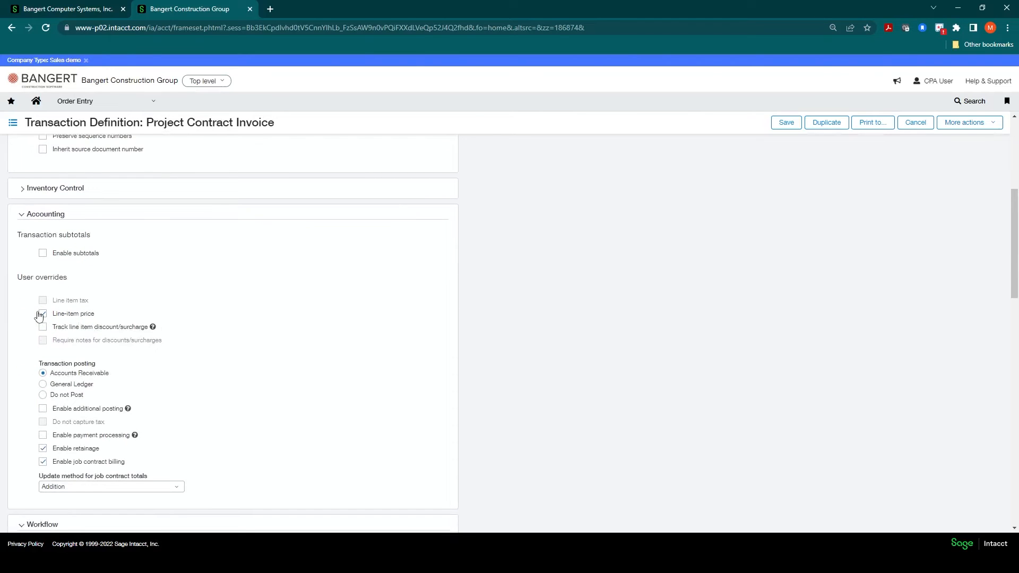
{"action": "left_click", "coordinate": [43, 313]}
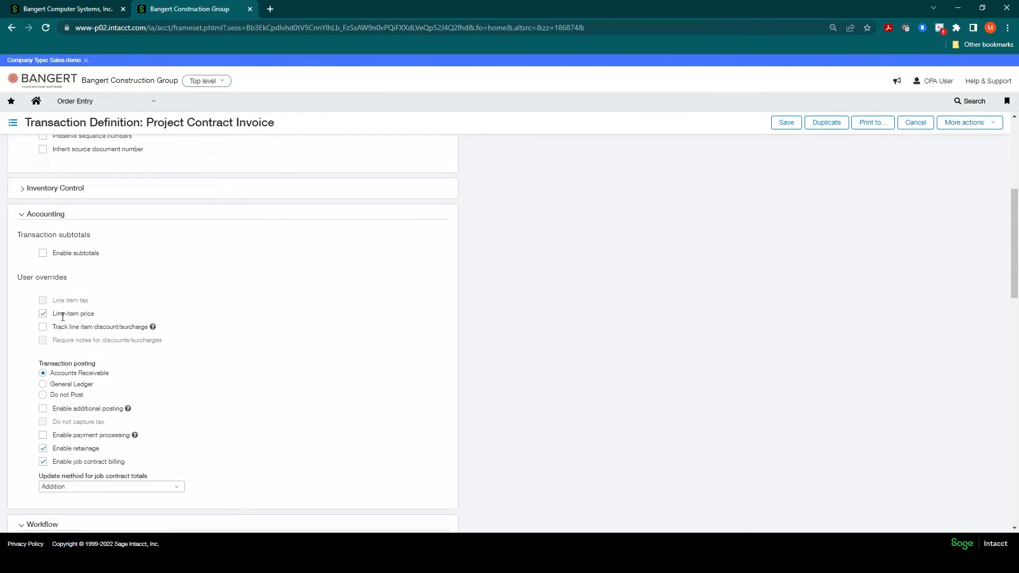
{"action": "scroll", "scroll_direction": "down", "scroll_amount": 3}
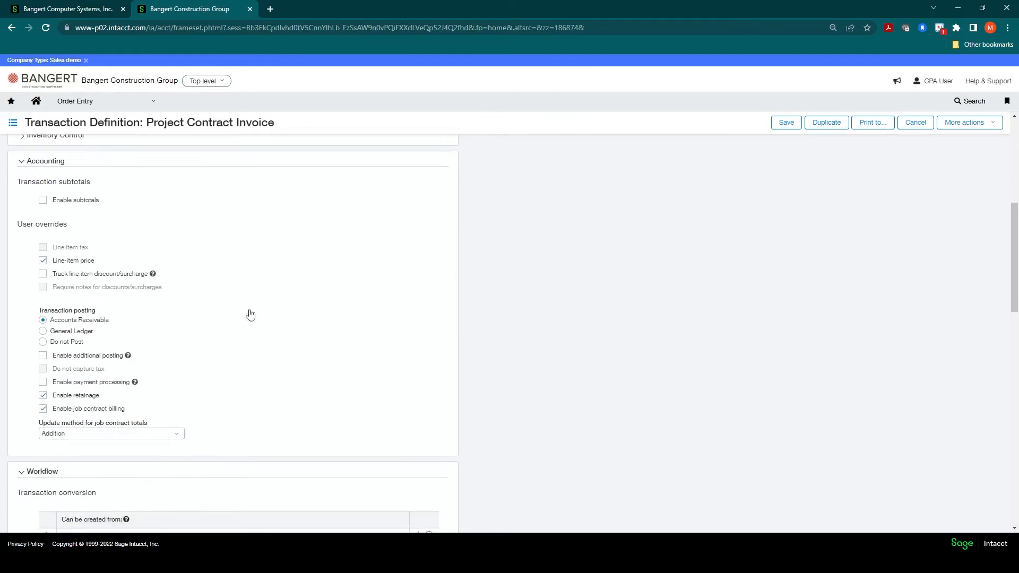
{"action": "mouse_move", "coordinate": [75, 318]}
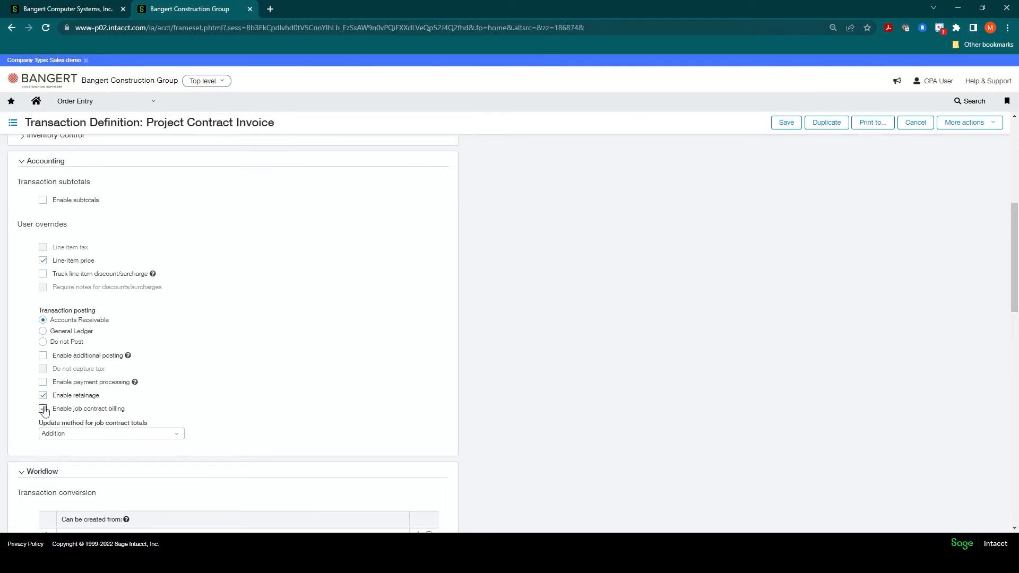
{"action": "left_click", "coordinate": [42, 409]}
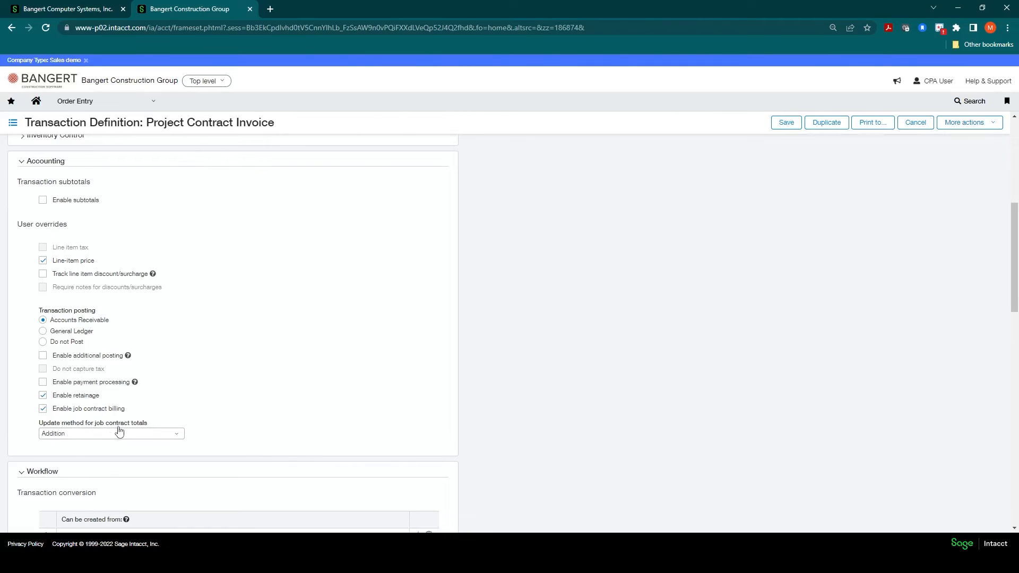
{"action": "mouse_move", "coordinate": [340, 392]}
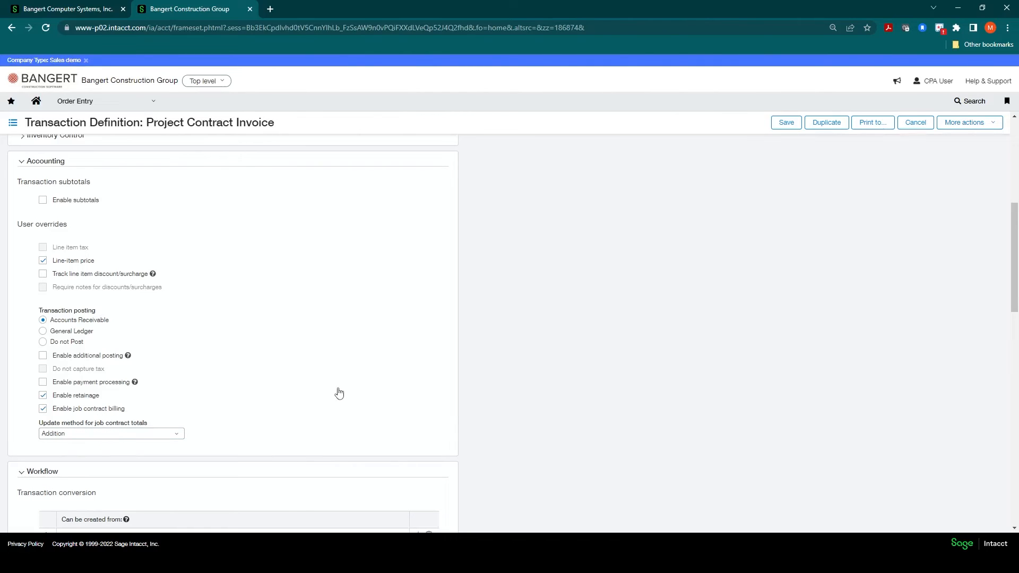
{"action": "scroll", "scroll_direction": "down", "scroll_amount": 3}
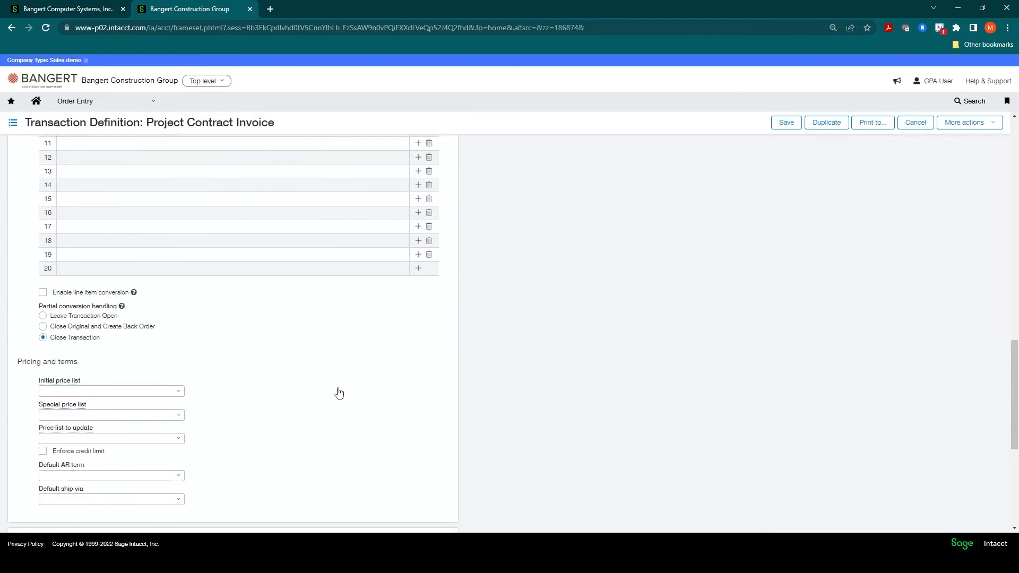
{"action": "scroll", "scroll_direction": "down", "scroll_amount": 3}
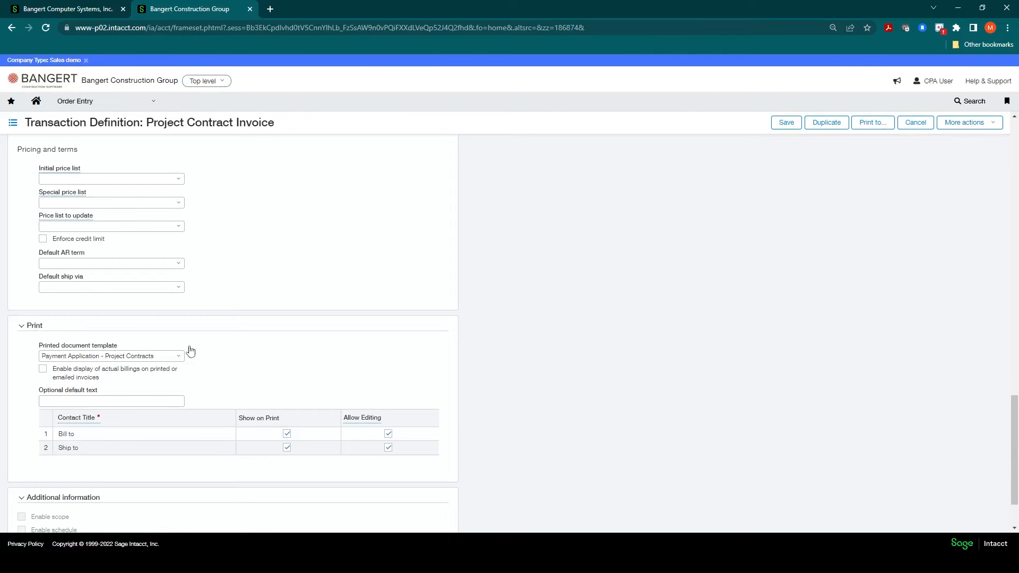
{"action": "mouse_move", "coordinate": [159, 372]}
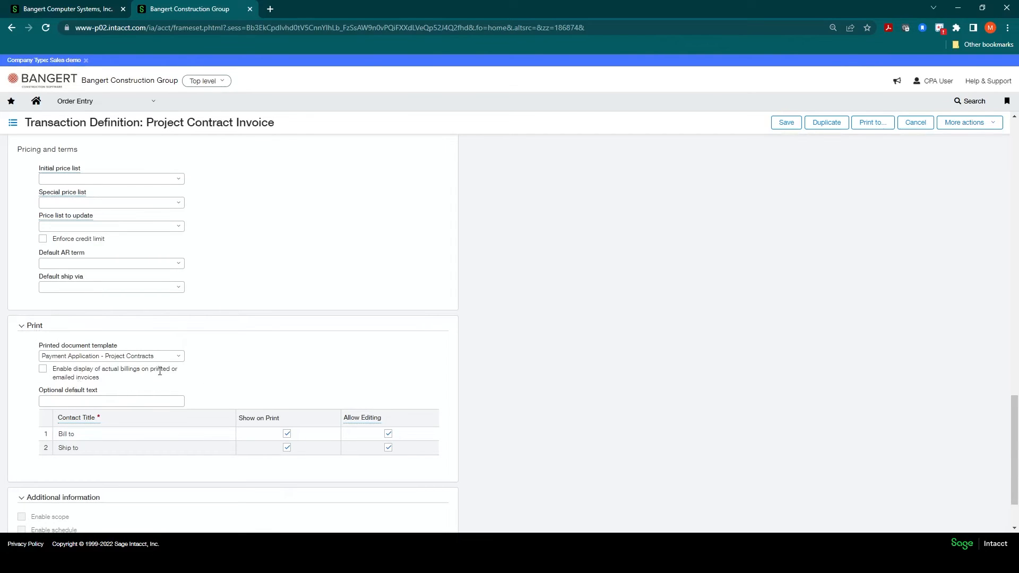
{"action": "mouse_move", "coordinate": [121, 373]}
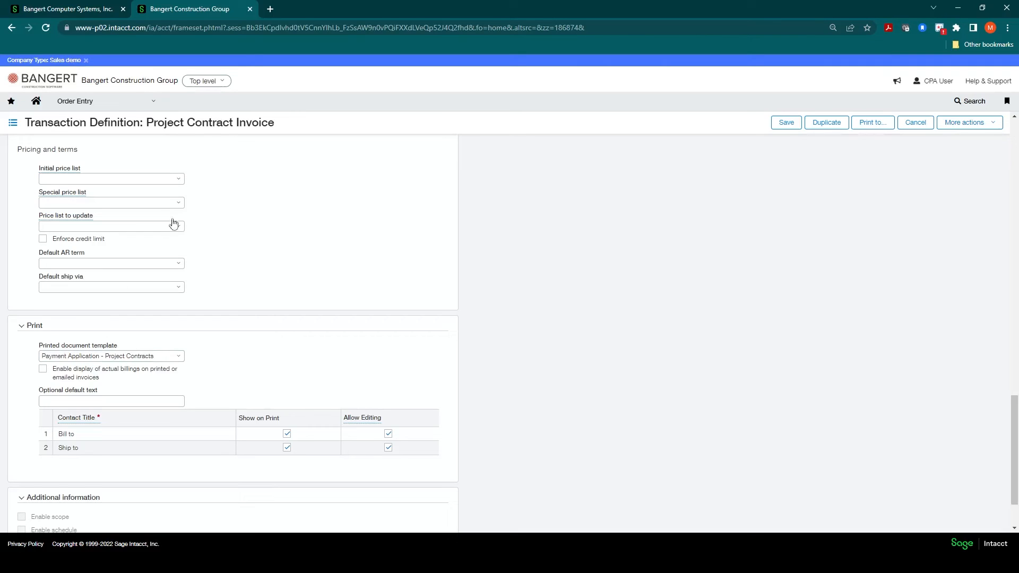
{"action": "mouse_move", "coordinate": [244, 135]}
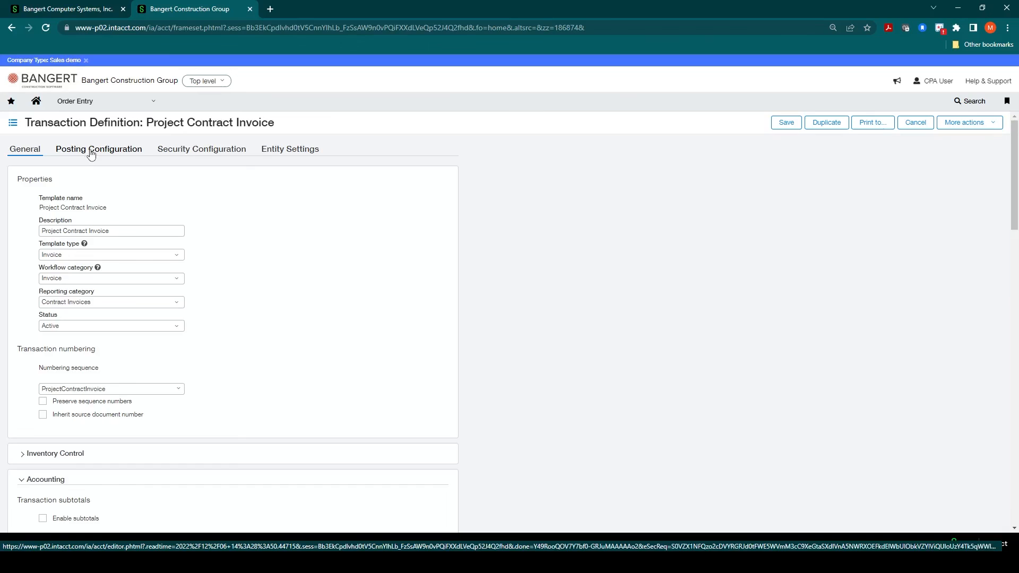
Step: Show Posting Configuration, collapse COGS mapping and check the AR credit row uses 4000 Revenue
{"action": "left_click", "coordinate": [98, 149]}
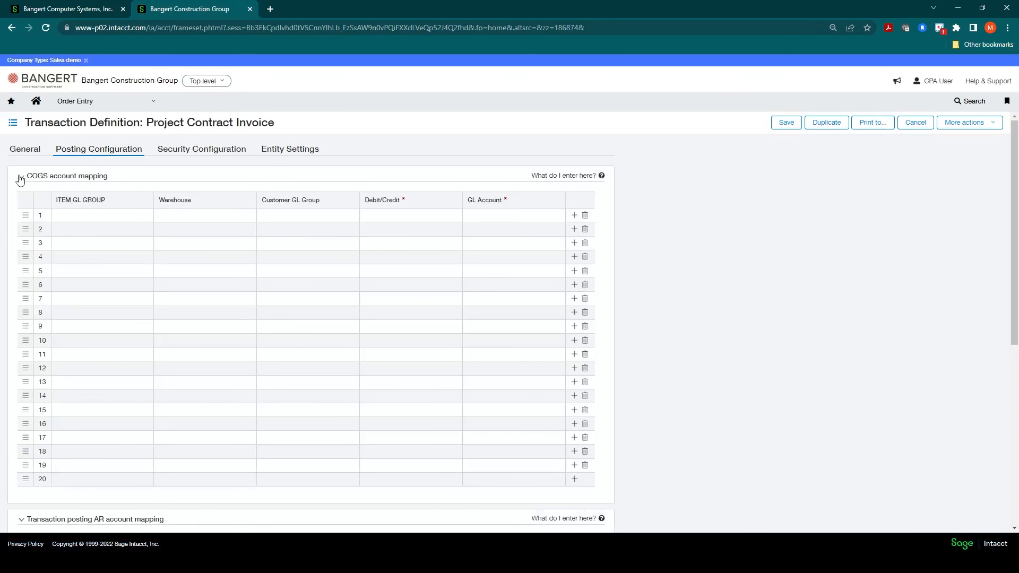
{"action": "left_click", "coordinate": [20, 179]}
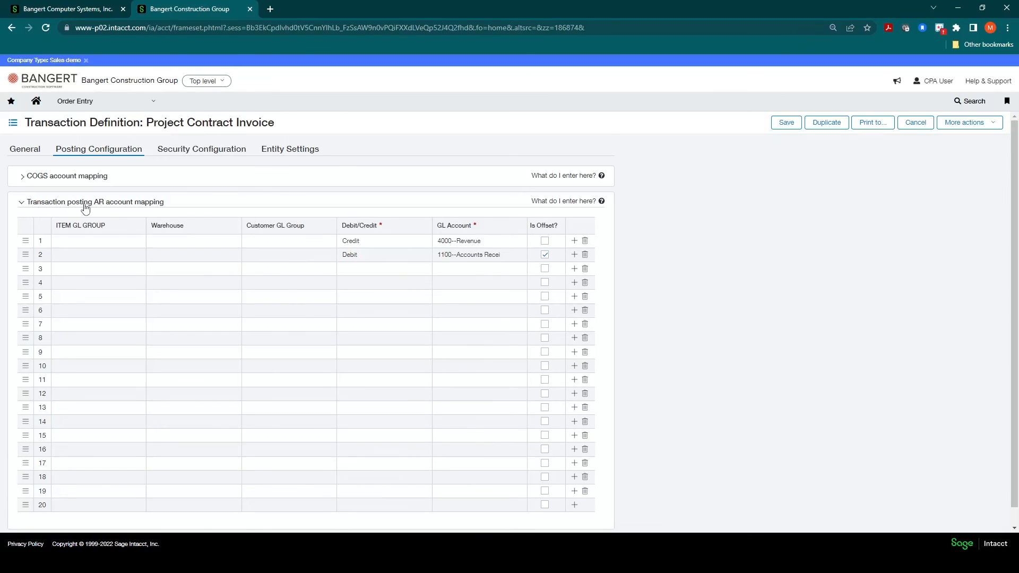
{"action": "mouse_move", "coordinate": [148, 208]}
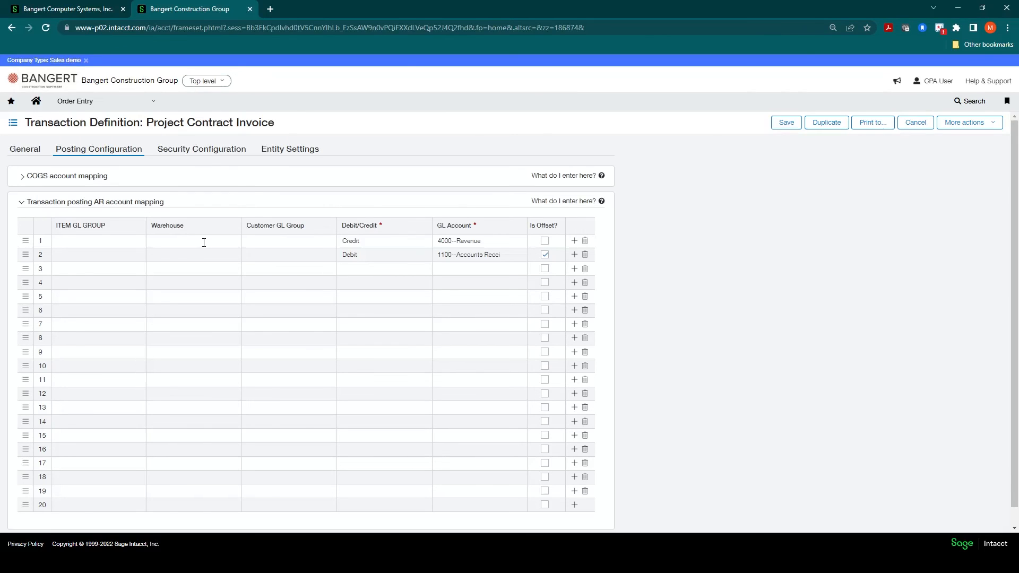
{"action": "mouse_move", "coordinate": [371, 254]}
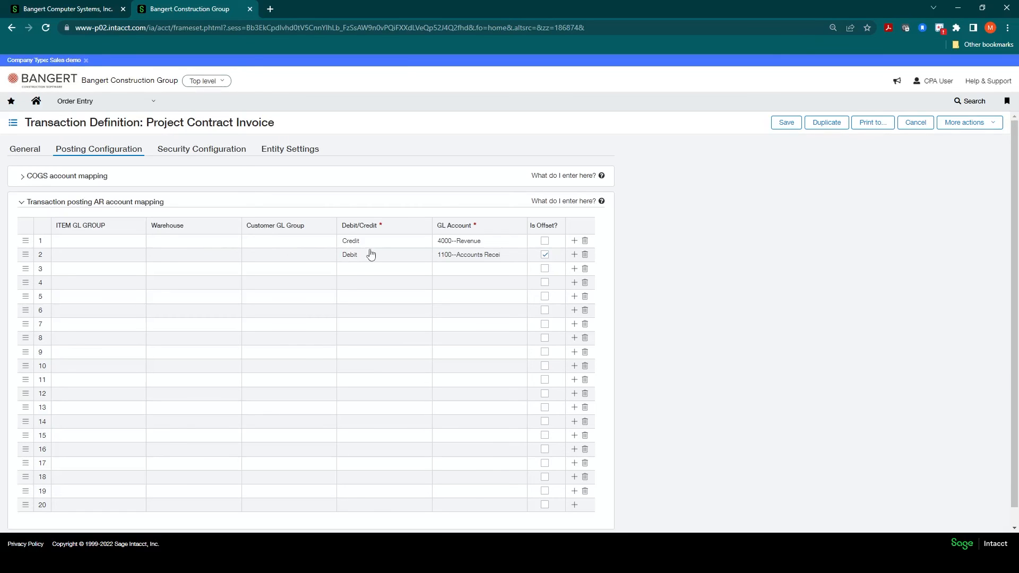
{"action": "left_click", "coordinate": [378, 241]}
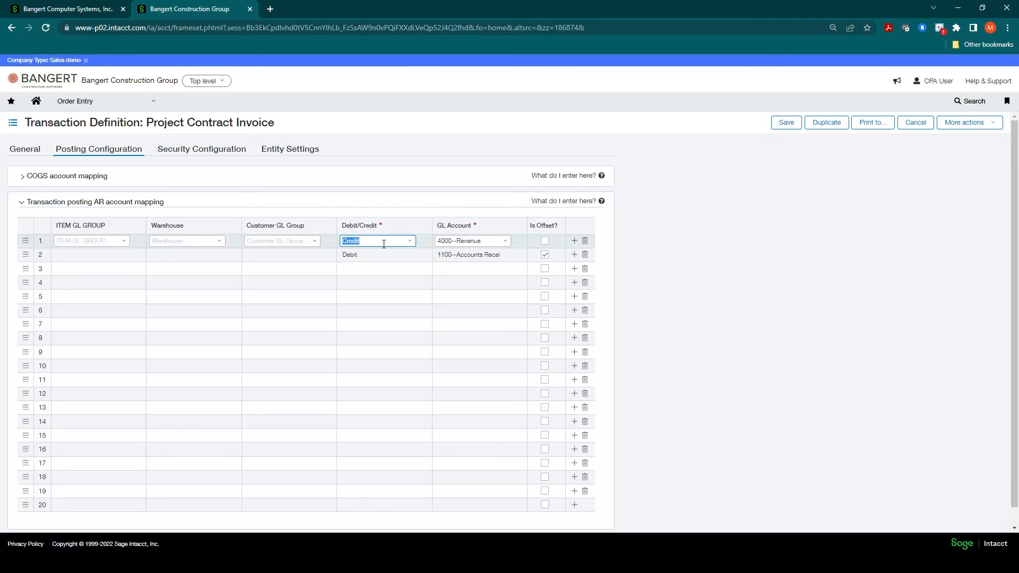
{"action": "mouse_move", "coordinate": [505, 244]}
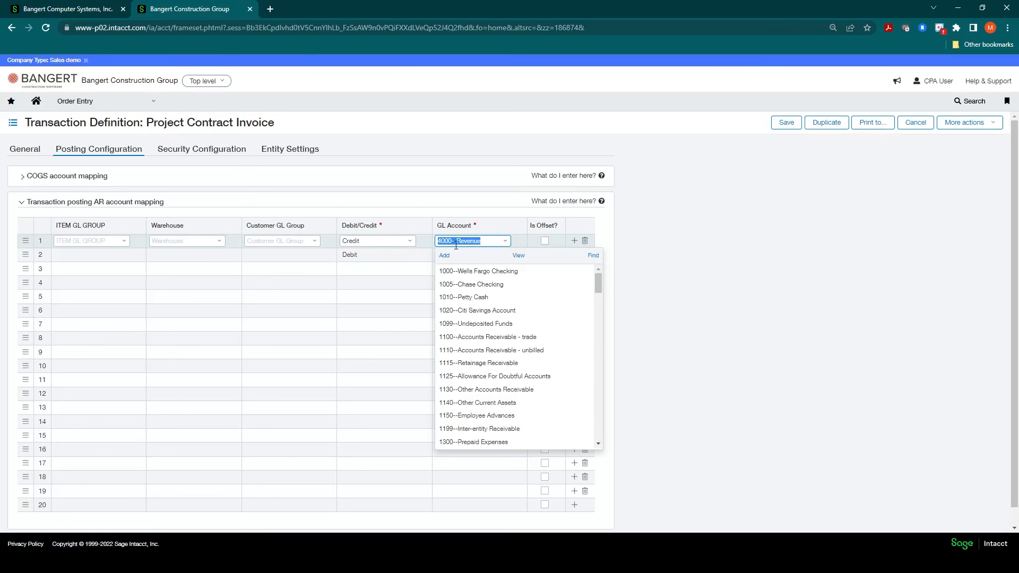
{"action": "left_click", "coordinate": [472, 241]}
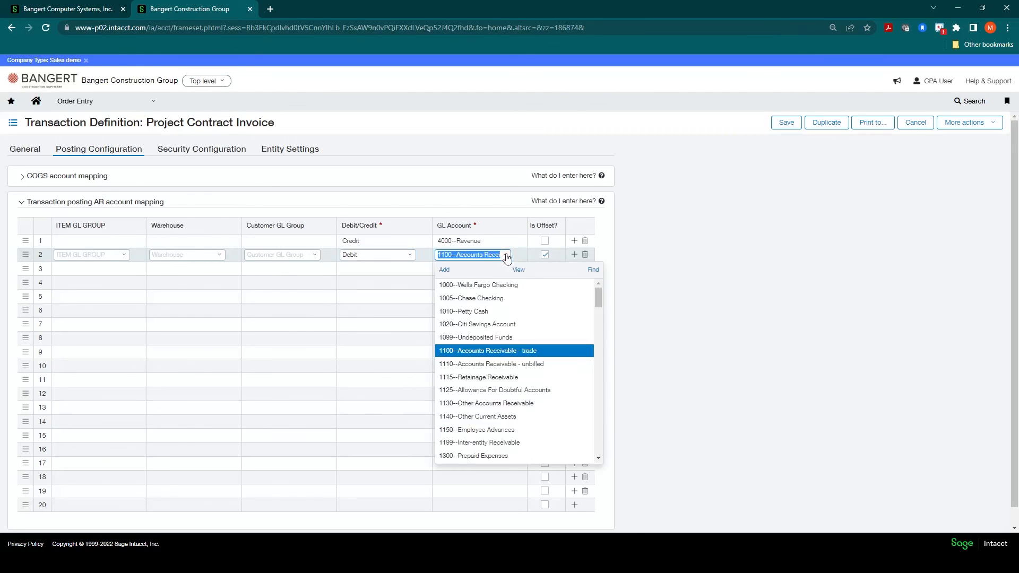
Step: Confirm the debit row keeps 1100 Accounts Receivable as offset, then collapse AR account mapping
{"action": "left_click", "coordinate": [488, 351]}
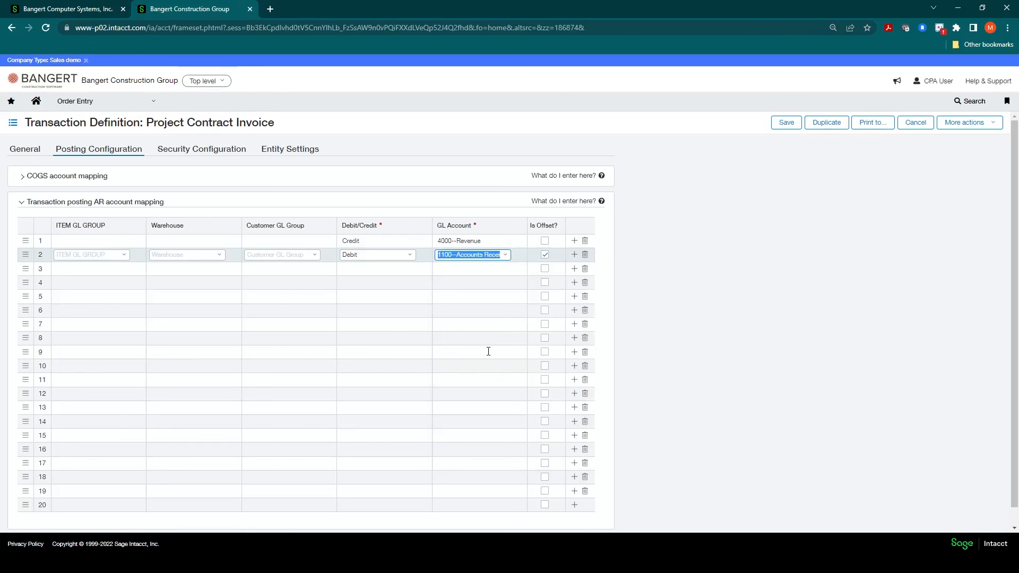
{"action": "left_click", "coordinate": [545, 255]}
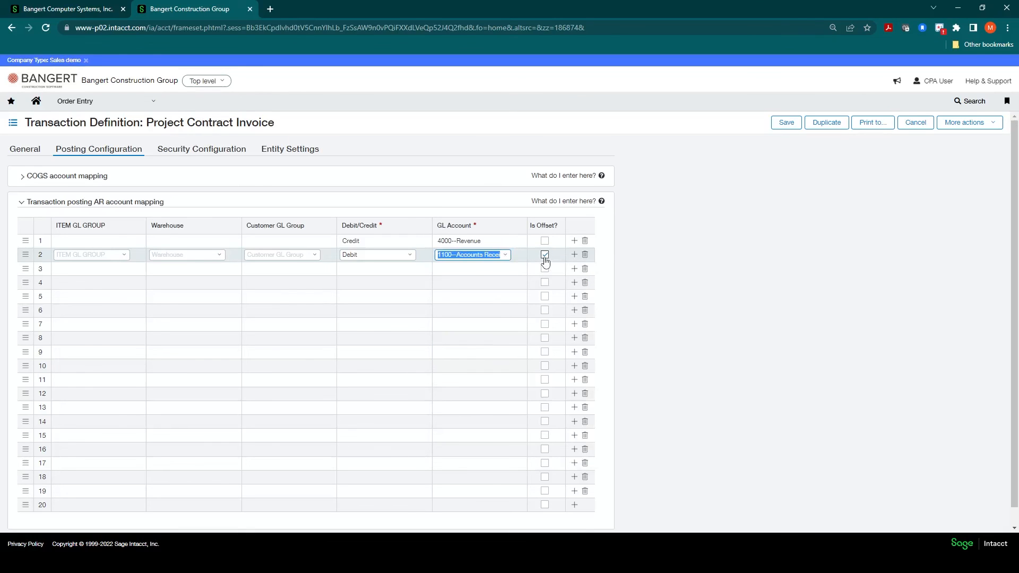
{"action": "left_click", "coordinate": [544, 255]}
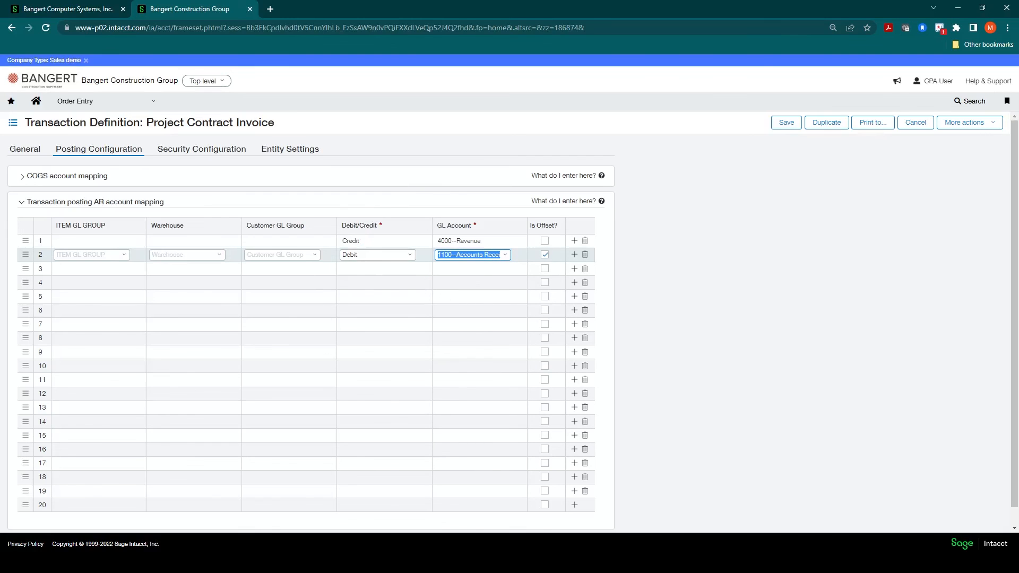
{"action": "left_click", "coordinate": [24, 201]}
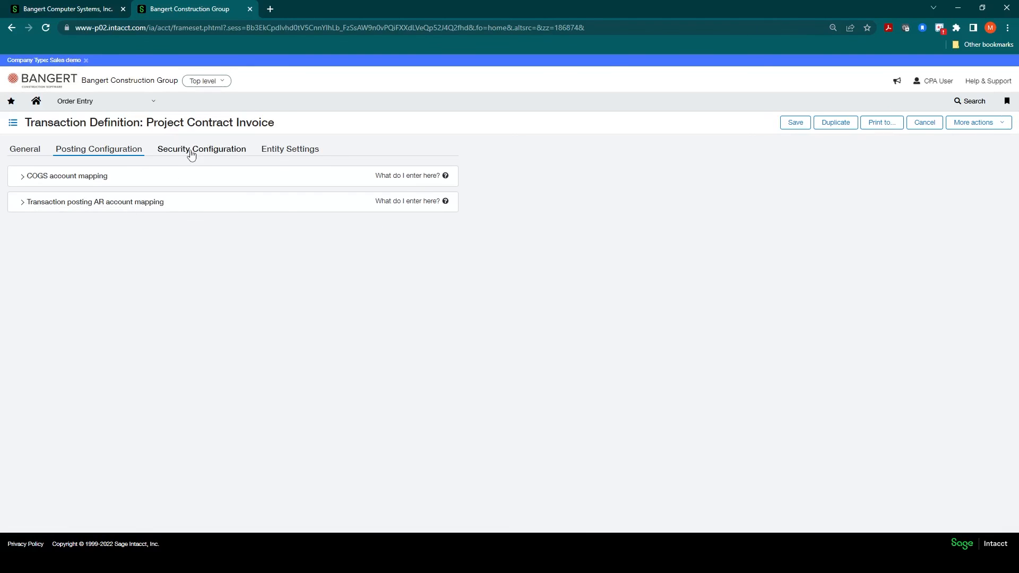
Step: Review Security Configuration document permissions (No Edit, No Delete), then move to Entity Settings
{"action": "left_click", "coordinate": [201, 149]}
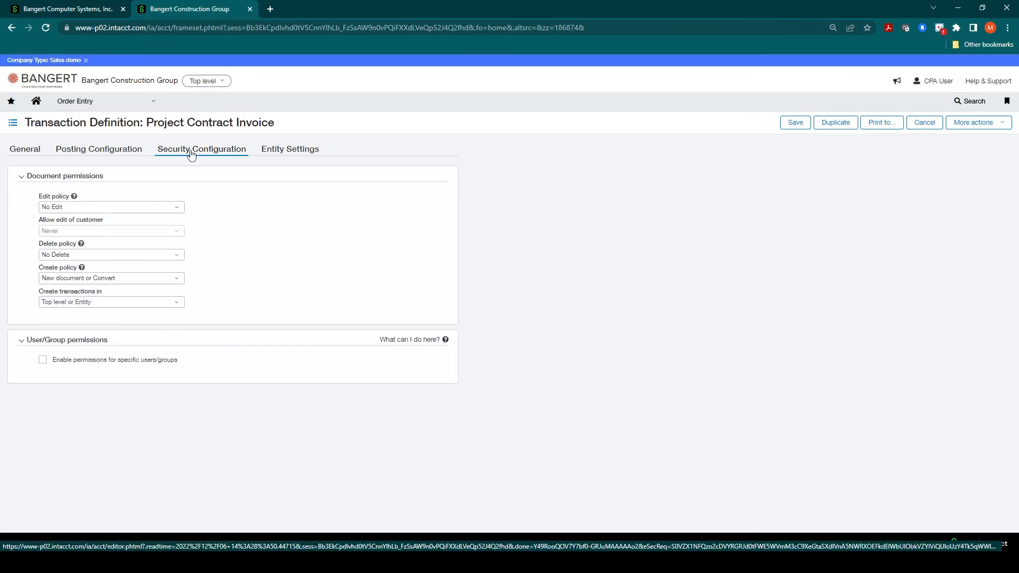
{"action": "mouse_move", "coordinate": [230, 217]}
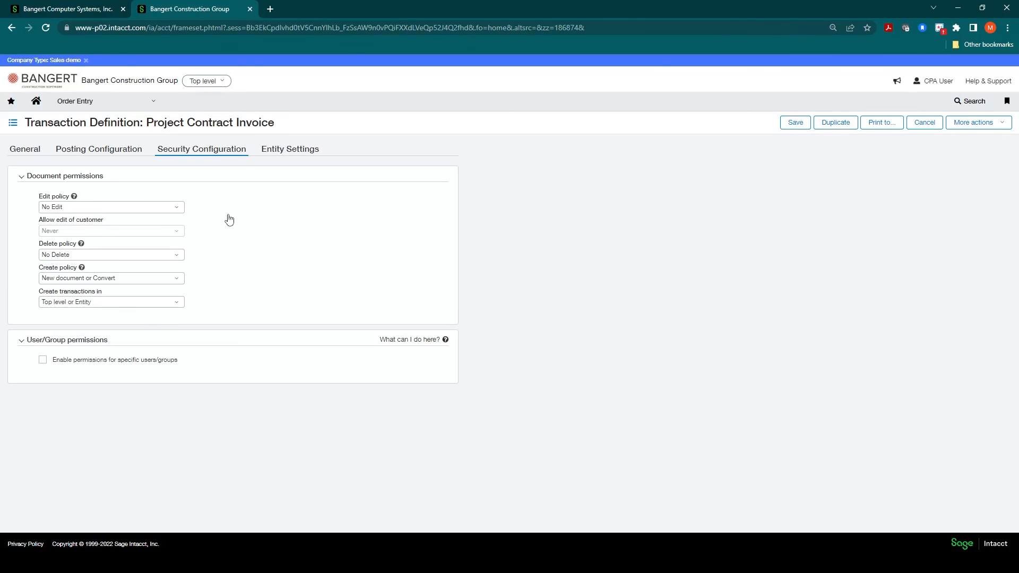
{"action": "mouse_move", "coordinate": [282, 158]}
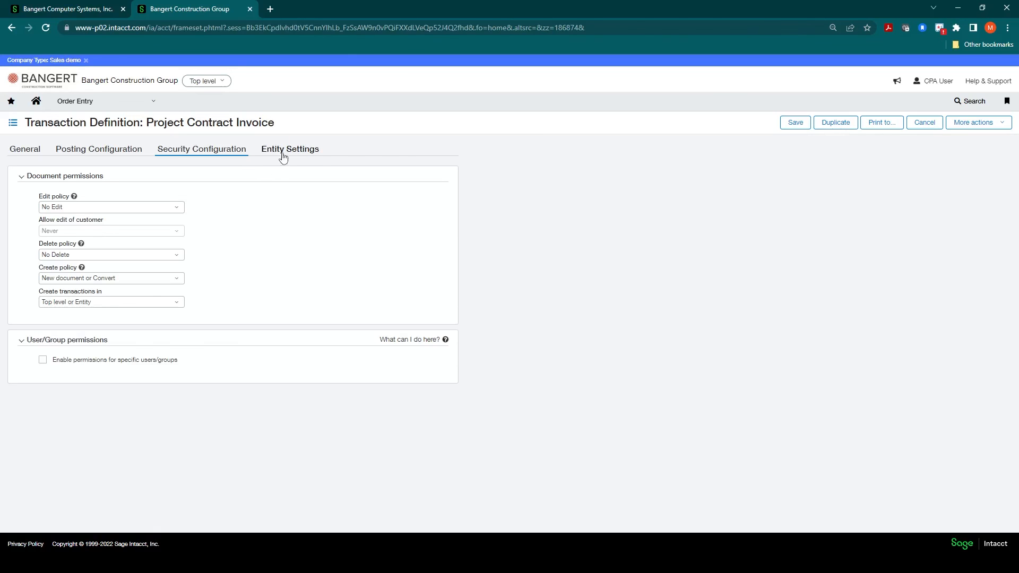
{"action": "left_click", "coordinate": [289, 148]}
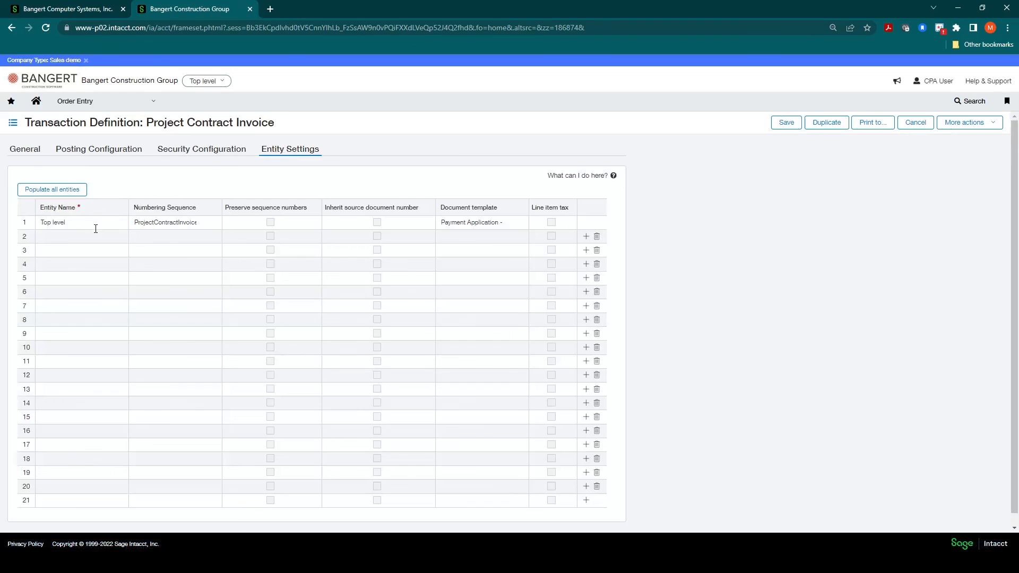
Step: Review the Top level entity row and save the Project Contract Invoice definition
{"action": "left_click", "coordinate": [206, 81]}
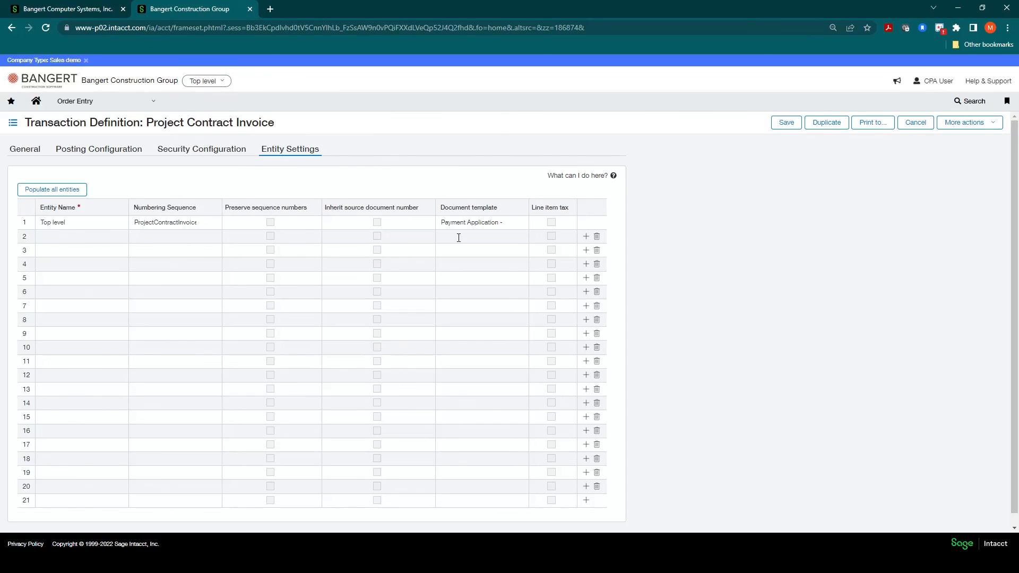
{"action": "mouse_move", "coordinate": [499, 236]}
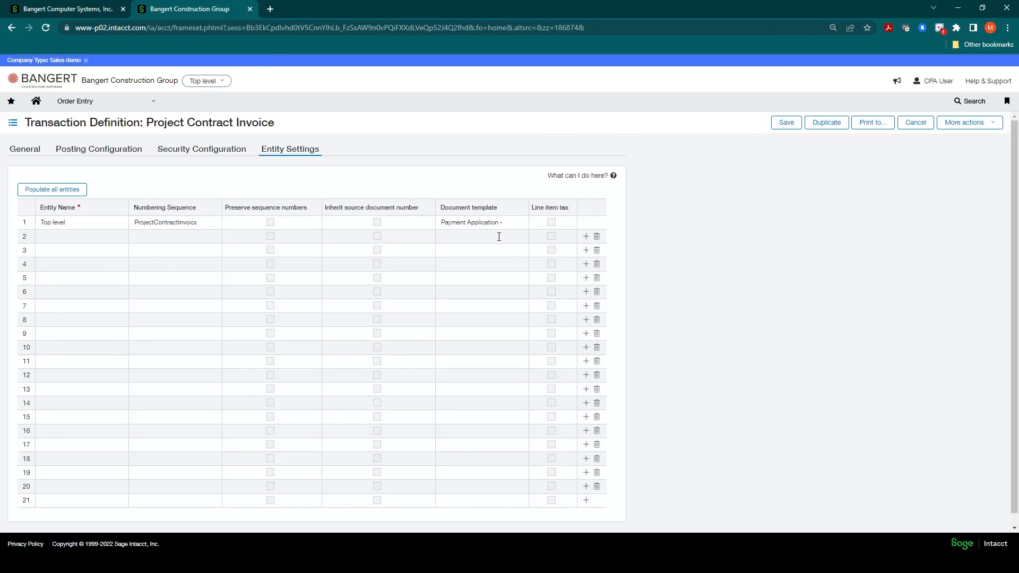
{"action": "mouse_move", "coordinate": [169, 178]}
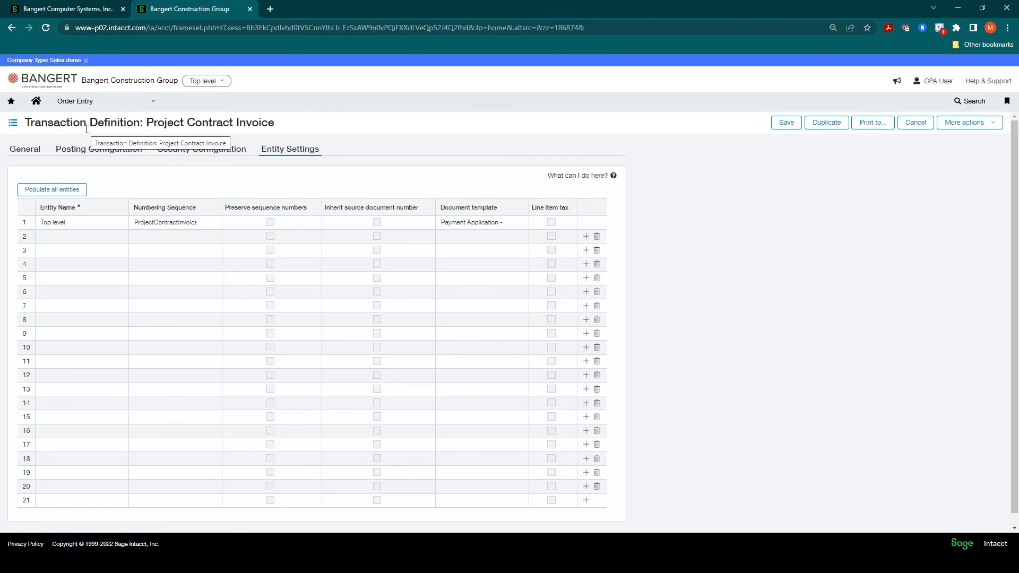
{"action": "left_click", "coordinate": [786, 123]}
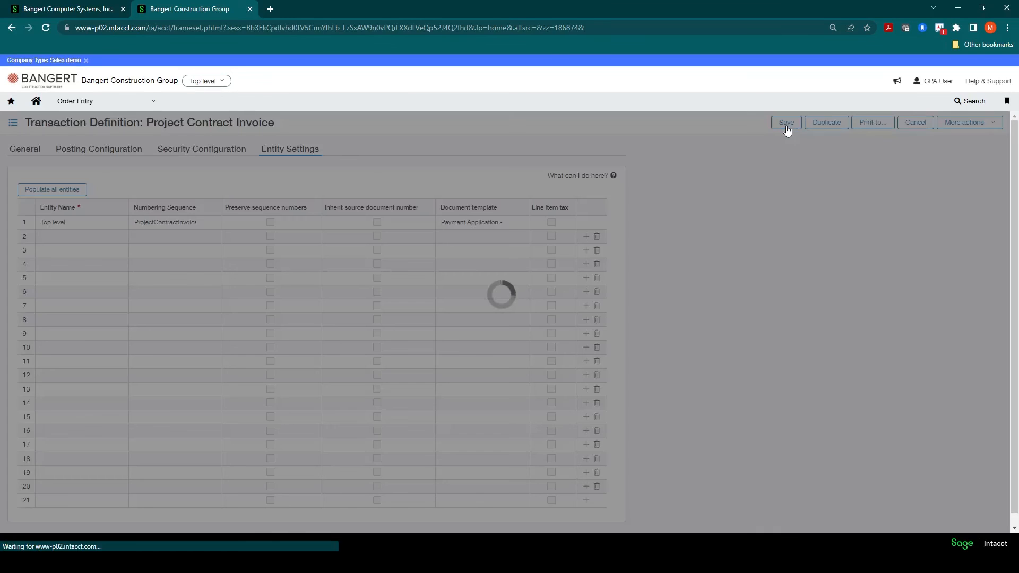
{"action": "left_click", "coordinate": [785, 123]}
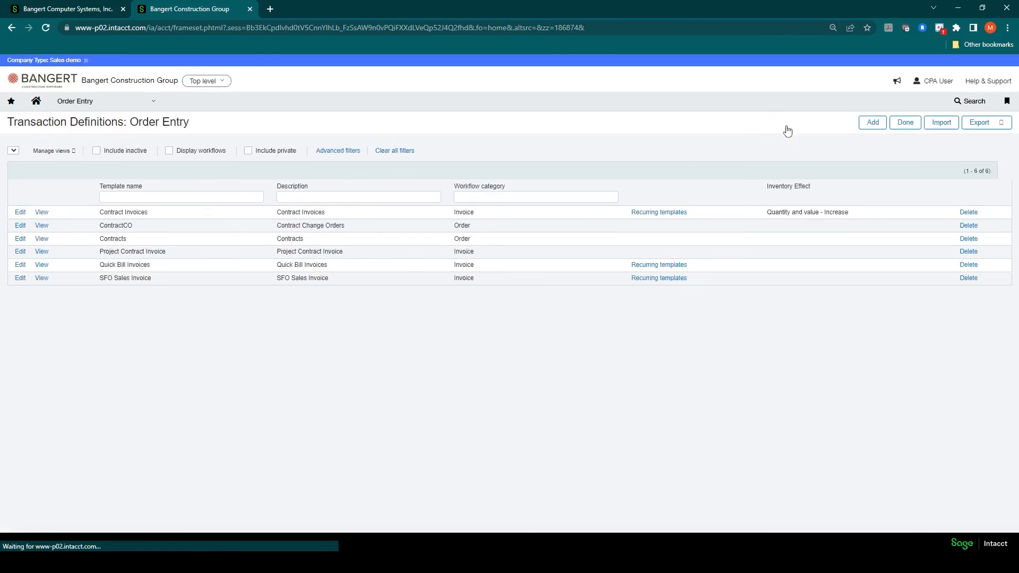